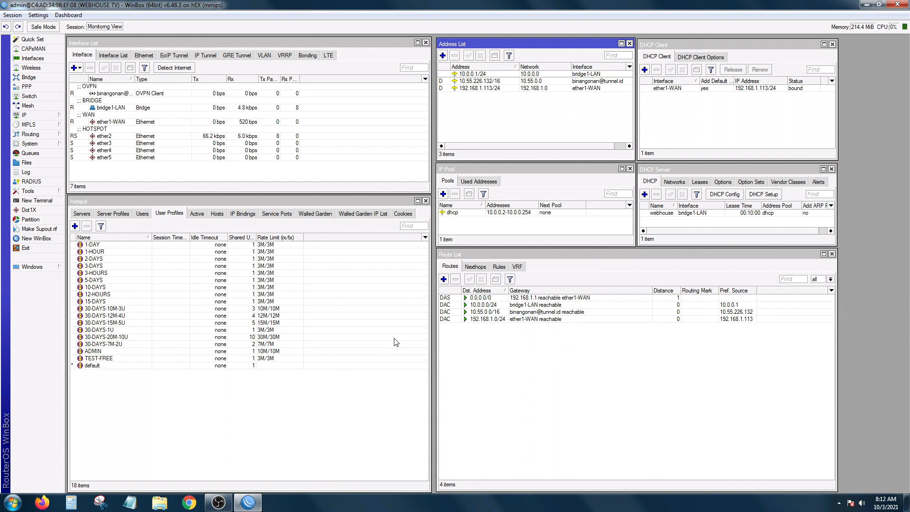
mouse_move(421, 284)
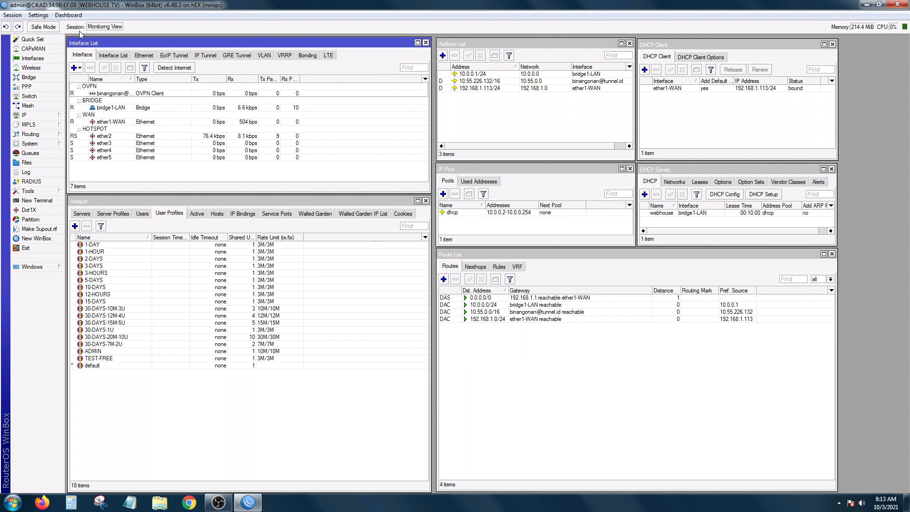
mouse_move(84, 29)
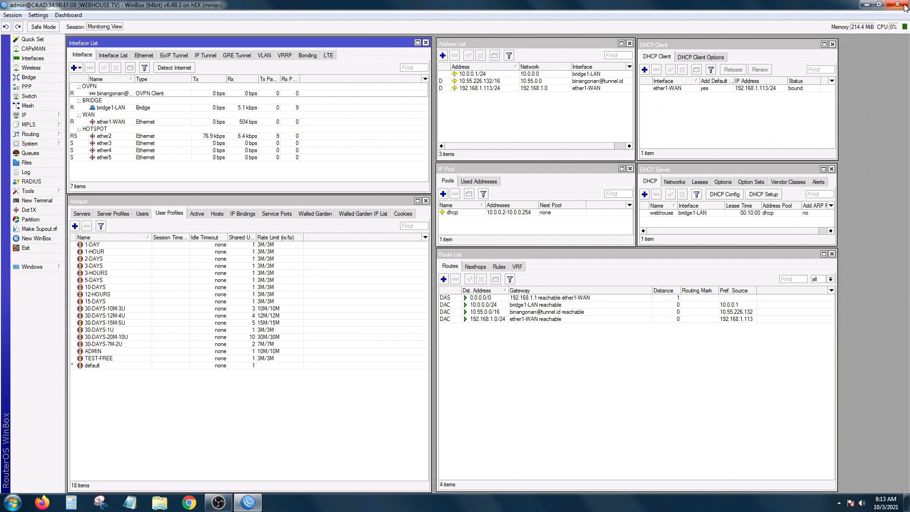
Step: Relaunch WinBox from the desktop icon and connect with the saved Monitorng View session
click(896, 7)
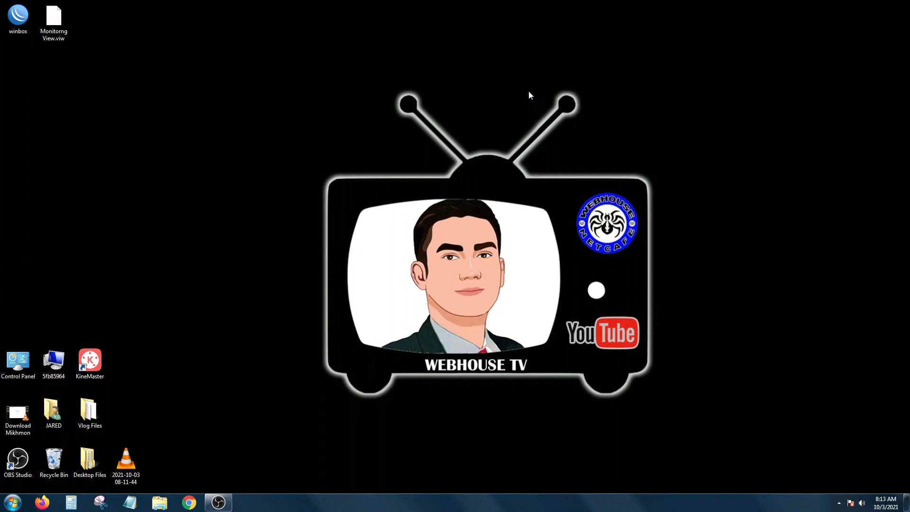
click(18, 14)
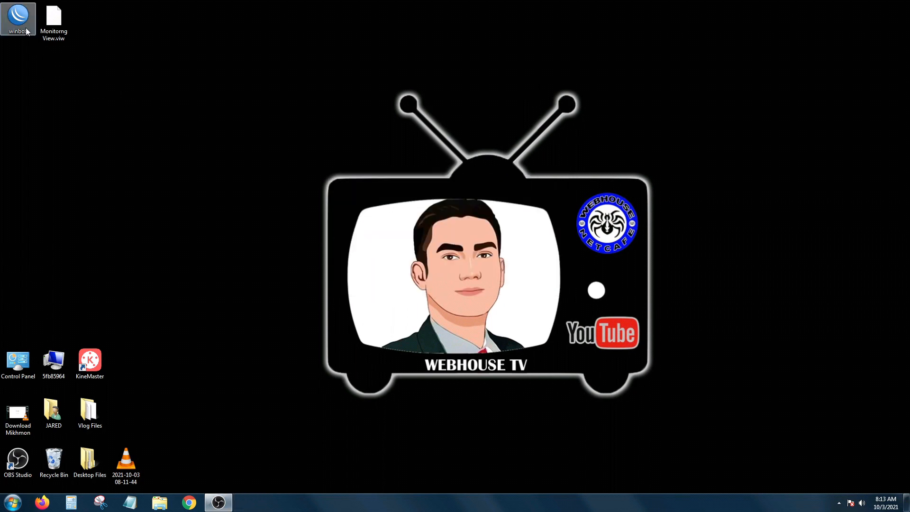
double_click(16, 14)
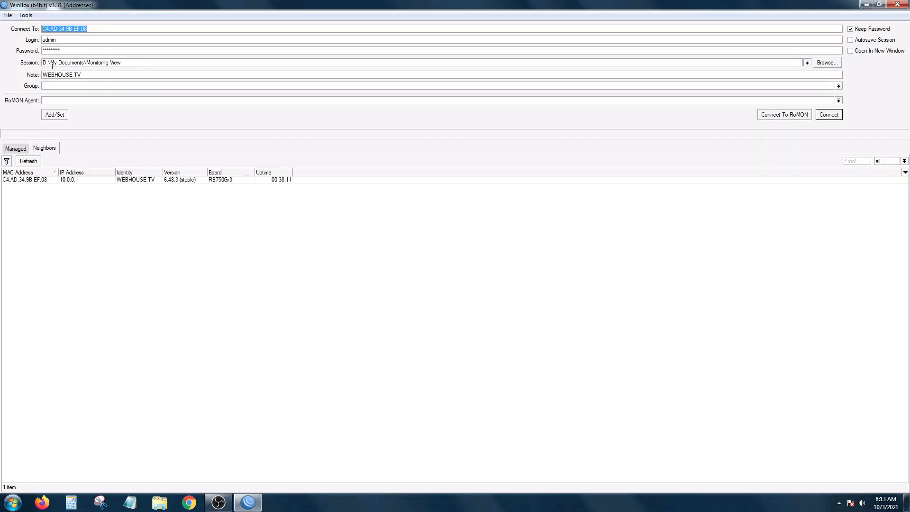
mouse_move(75, 65)
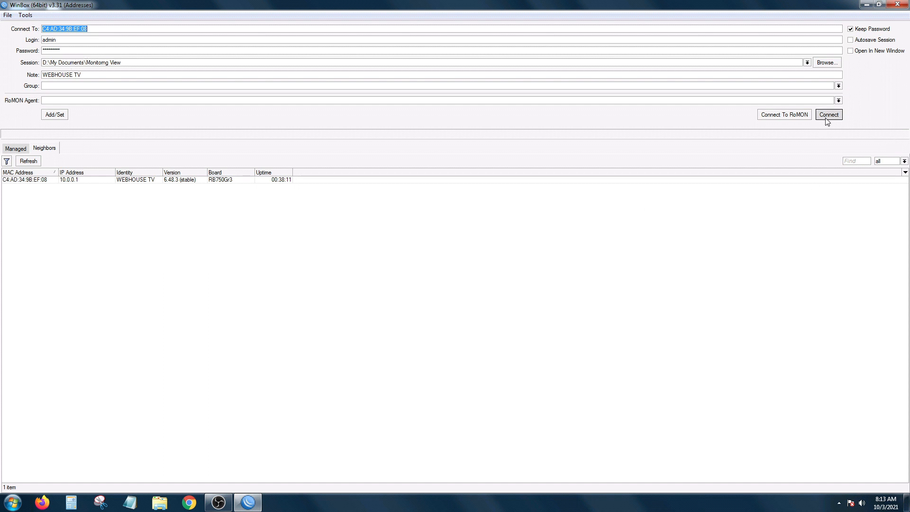
click(828, 115)
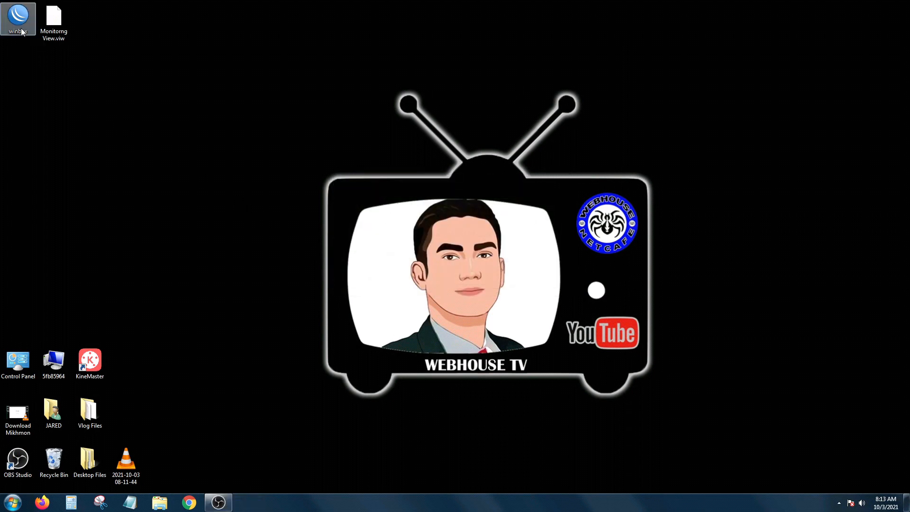
Step: Relaunch WinBox, empty the Session field and connect to the WEBHOUSE TV router
double_click(17, 18)
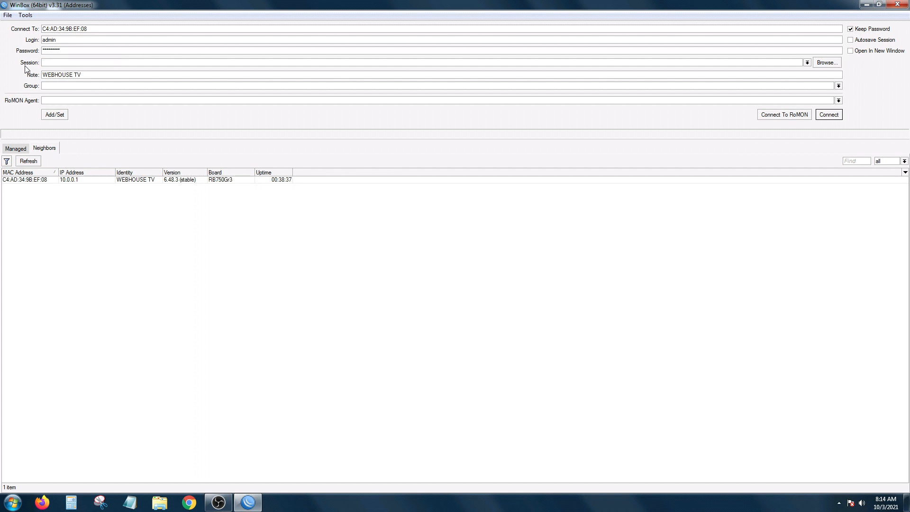
click(65, 74)
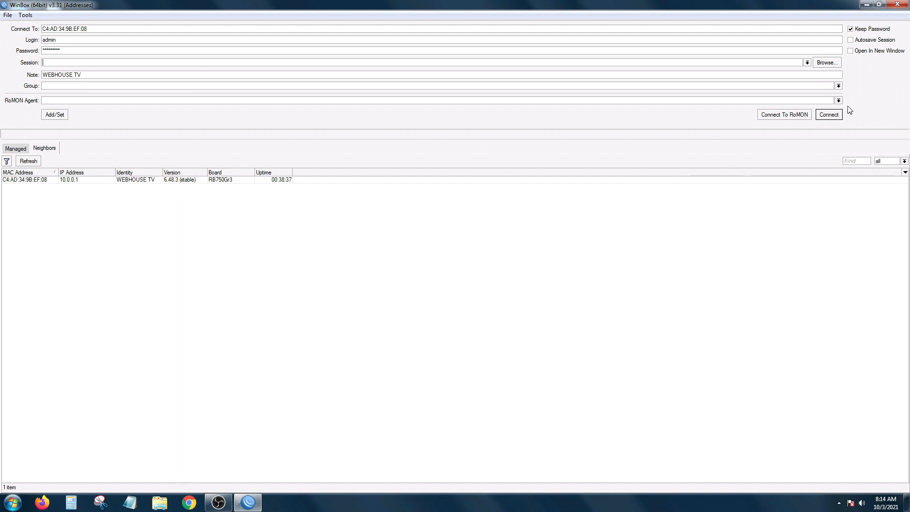
click(828, 114)
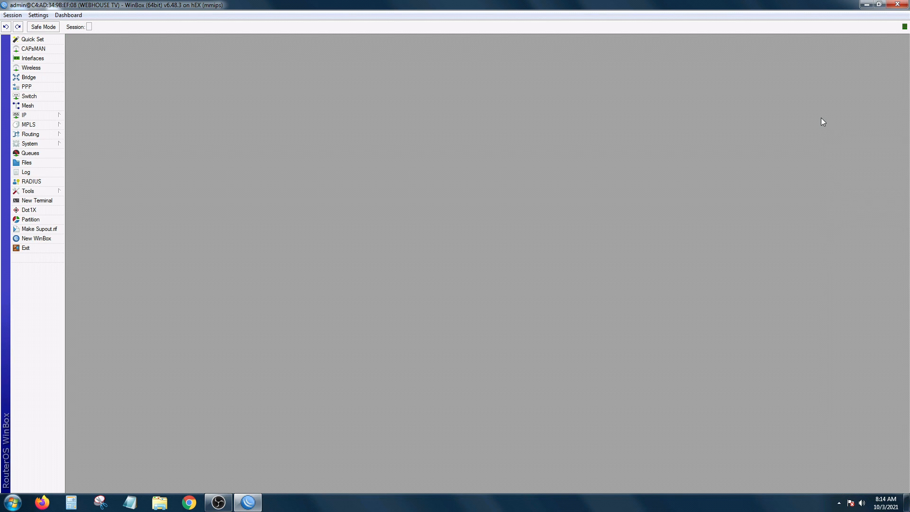
mouse_move(897, 8)
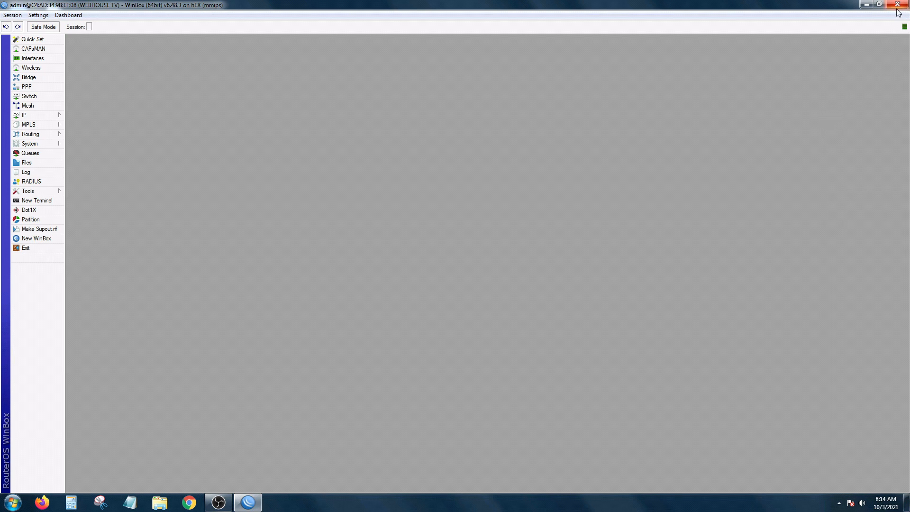
Step: Pick the discovered WEBHOUSE TV router with Advanced Mode off, connect, then close the workspace
click(896, 4)
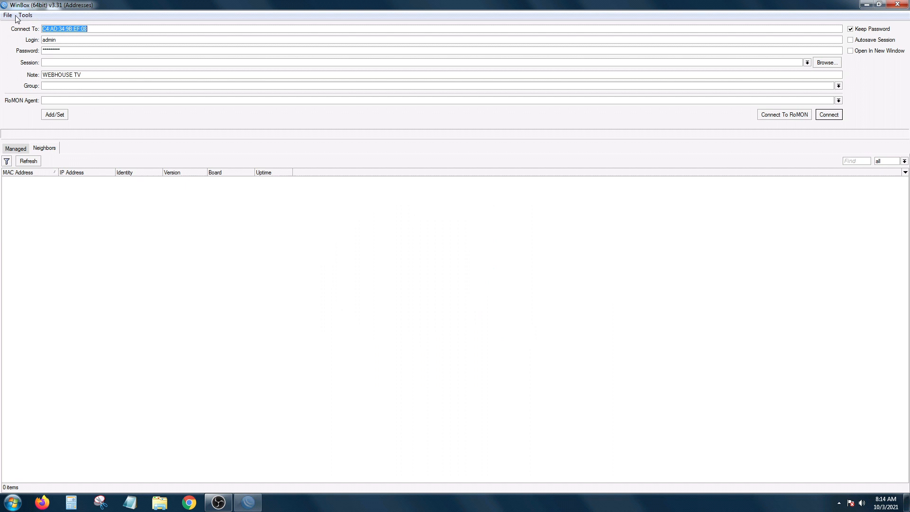
click(28, 160)
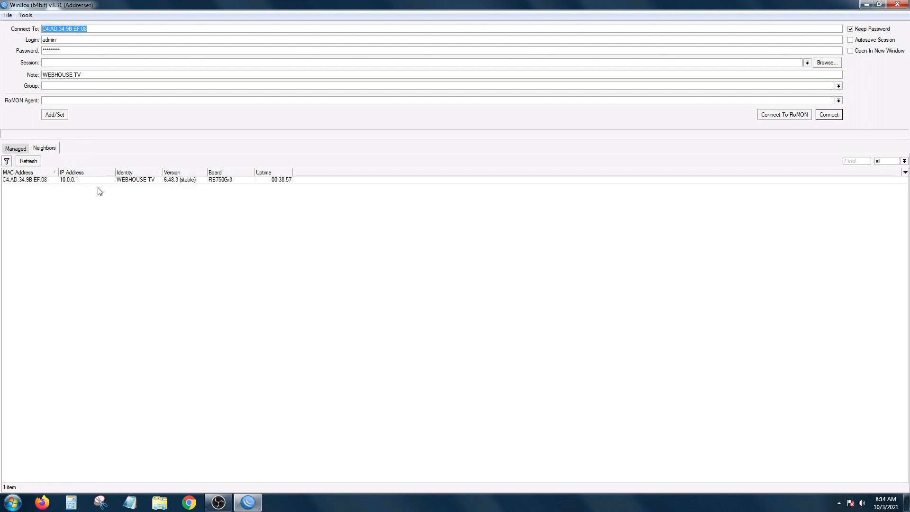
click(29, 15)
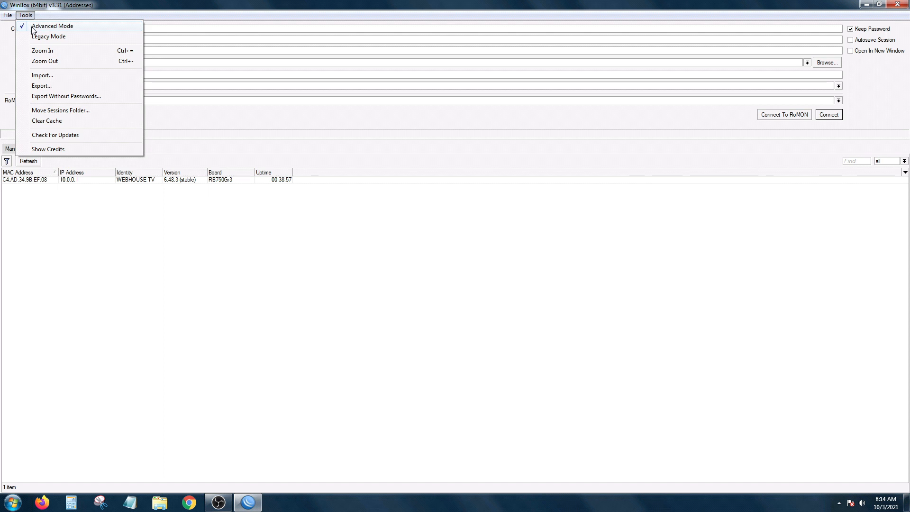
mouse_move(24, 30)
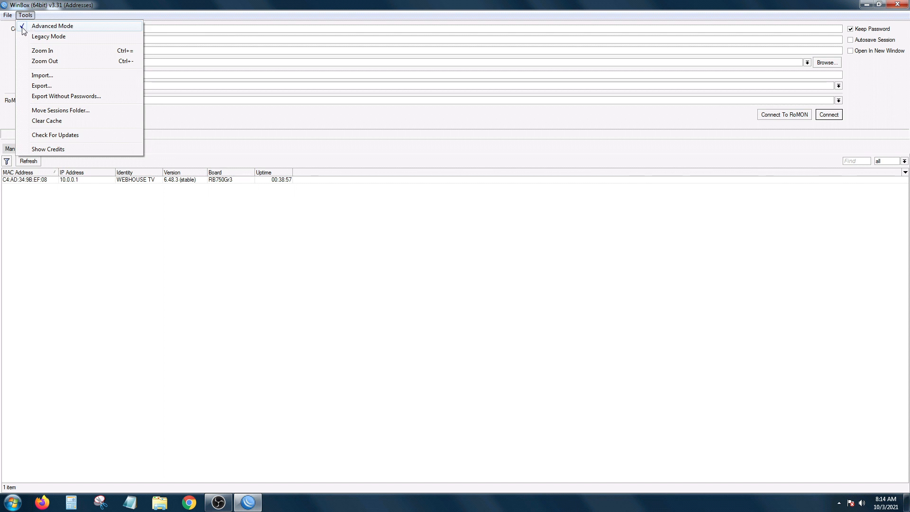
click(55, 37)
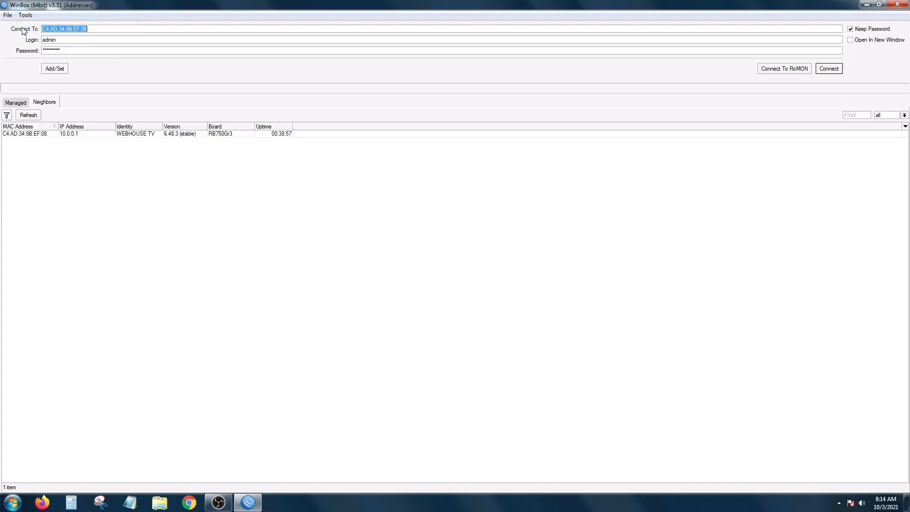
mouse_move(201, 231)
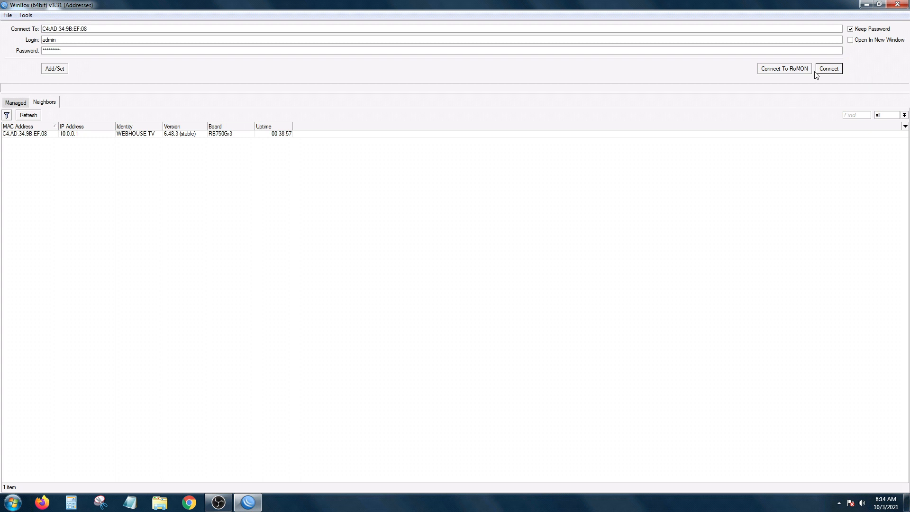
click(828, 68)
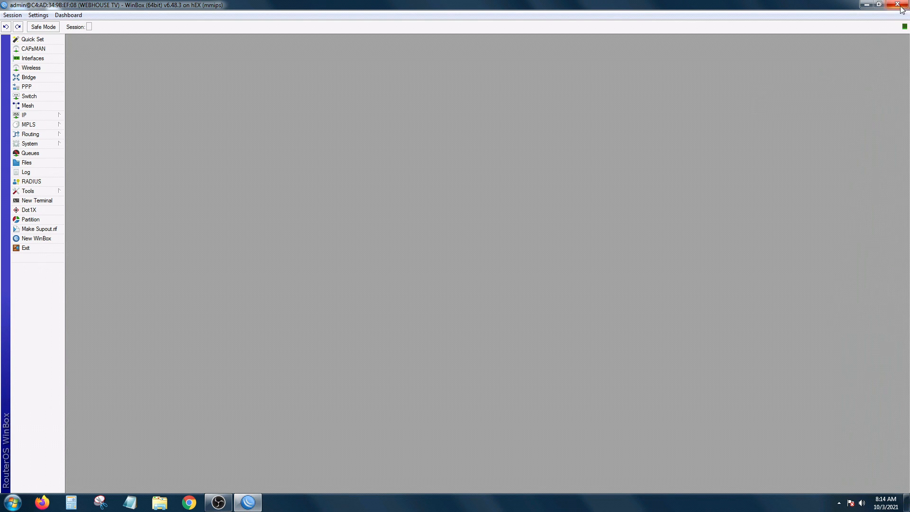
click(896, 5)
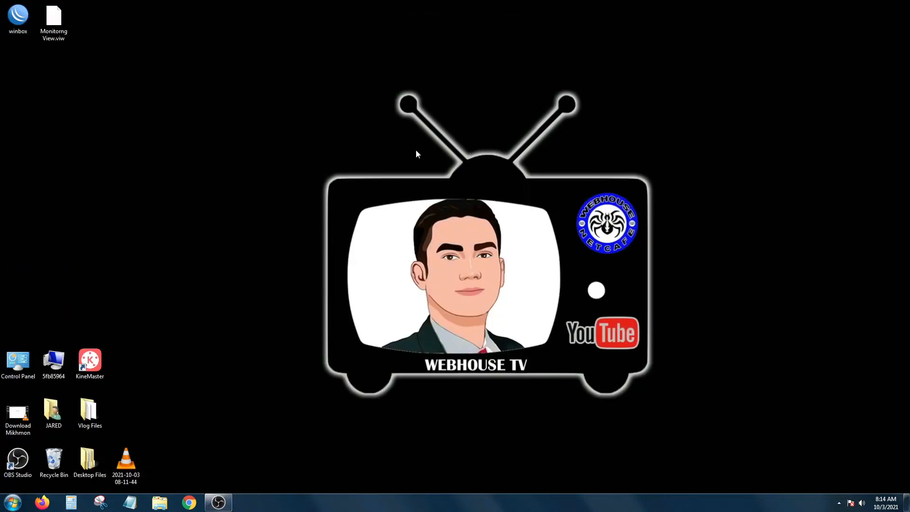
Step: Relaunch WinBox and turn Advanced Mode back on from the Tools menu
double_click(18, 14)
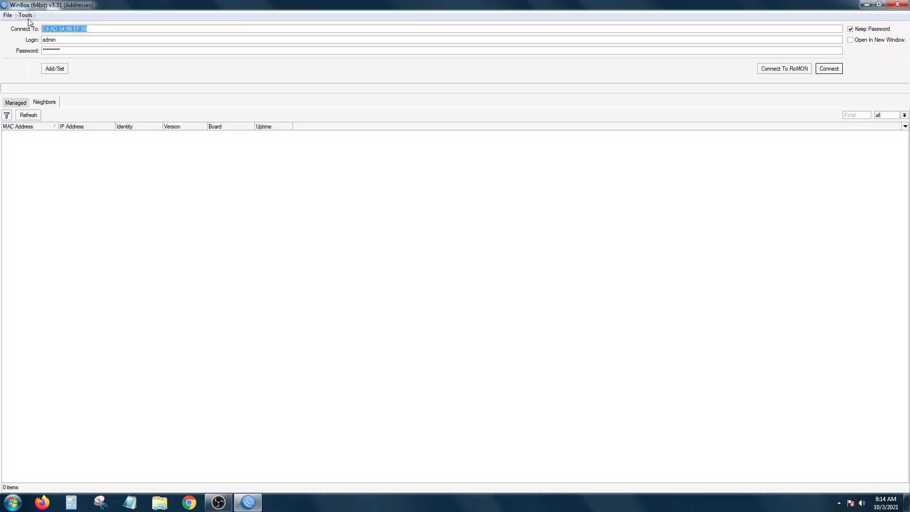
click(29, 115)
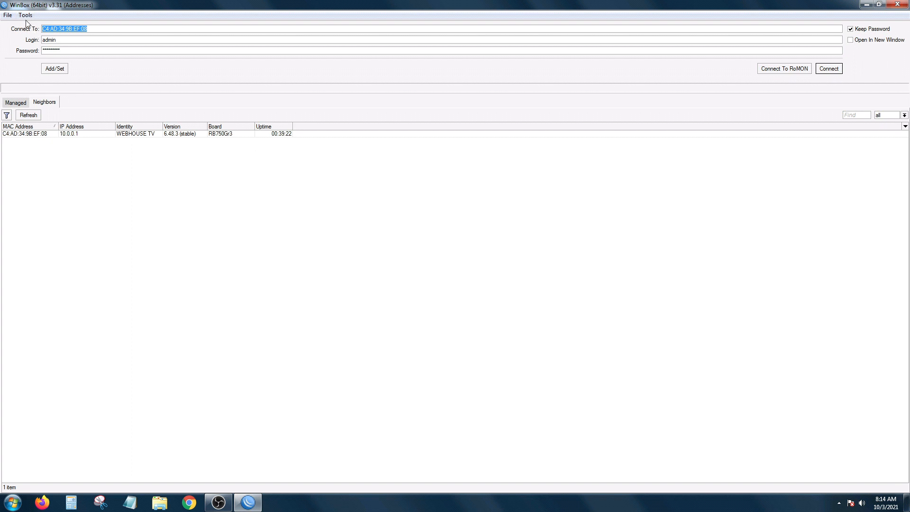
click(21, 15)
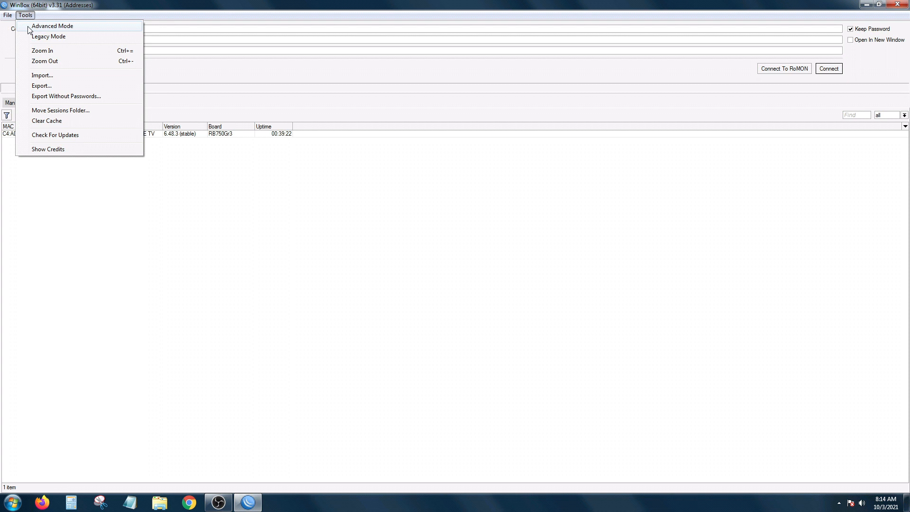
click(57, 25)
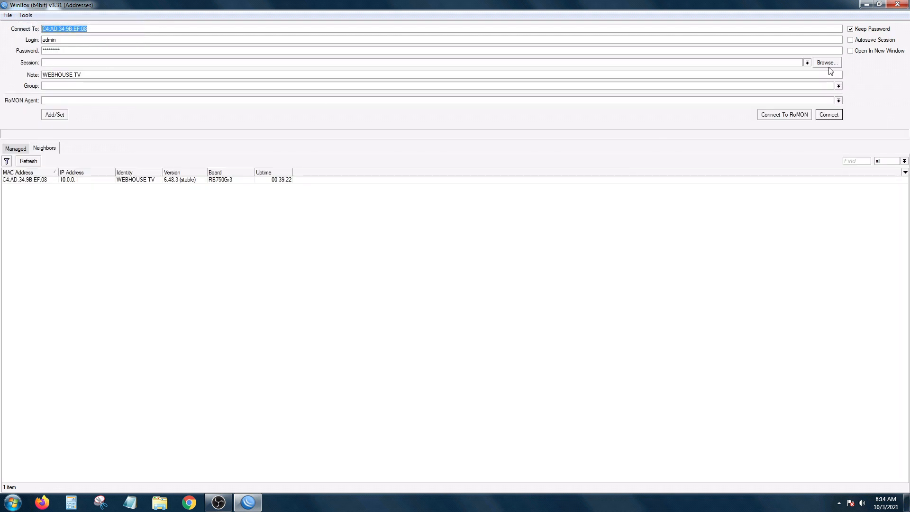
Step: Browse to Documents and choose the Monitorng View session file
click(826, 62)
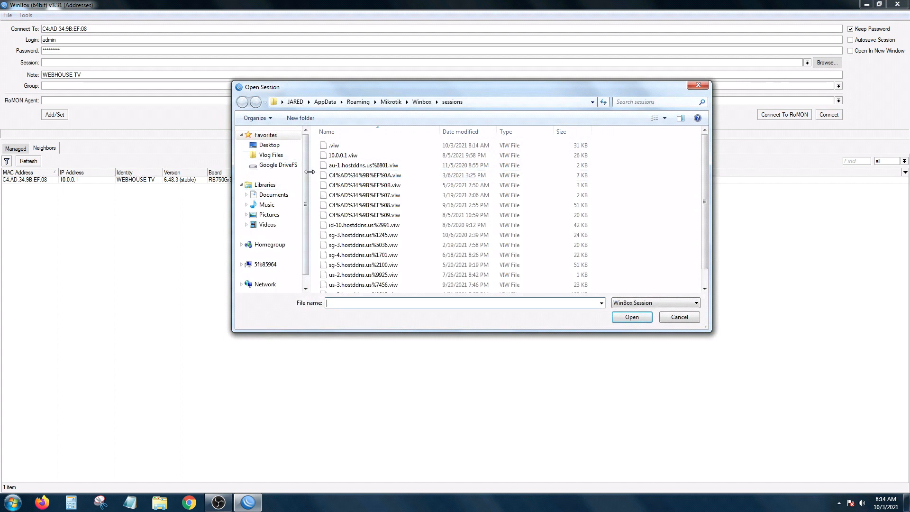
click(271, 180)
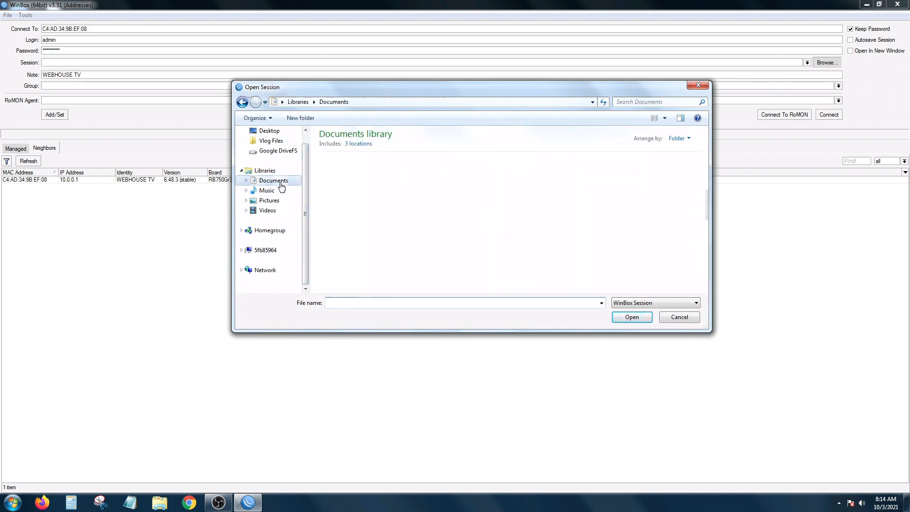
click(631, 317)
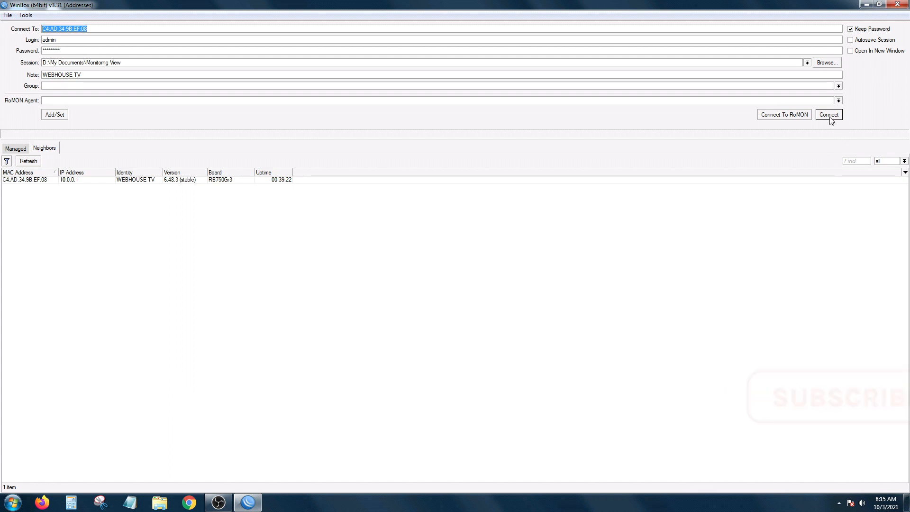
Step: Connect so the Monitorng View session restores its tiled interface, address, DHCP, route and hotspot windows
click(828, 114)
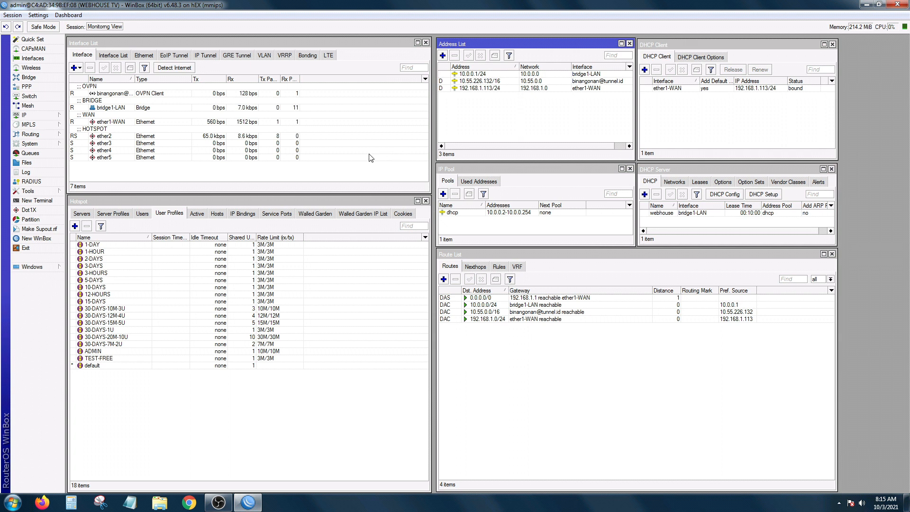
click(142, 213)
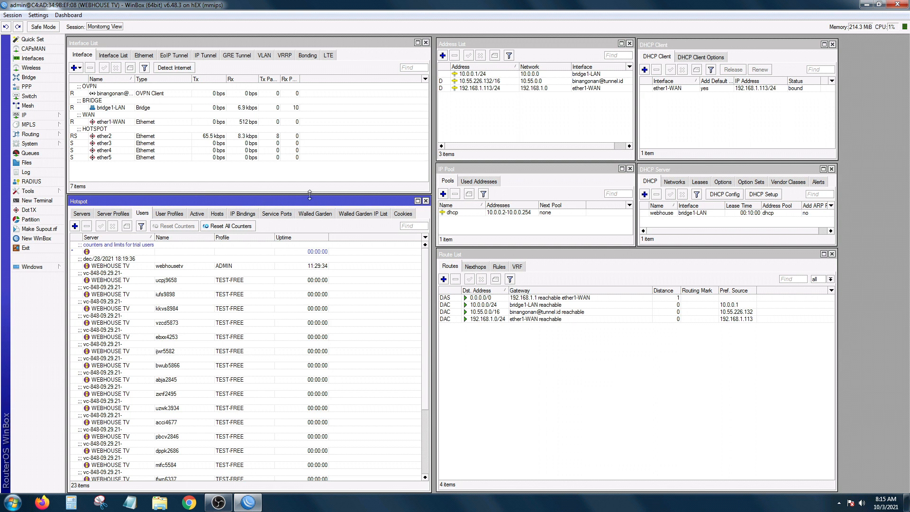
mouse_move(305, 189)
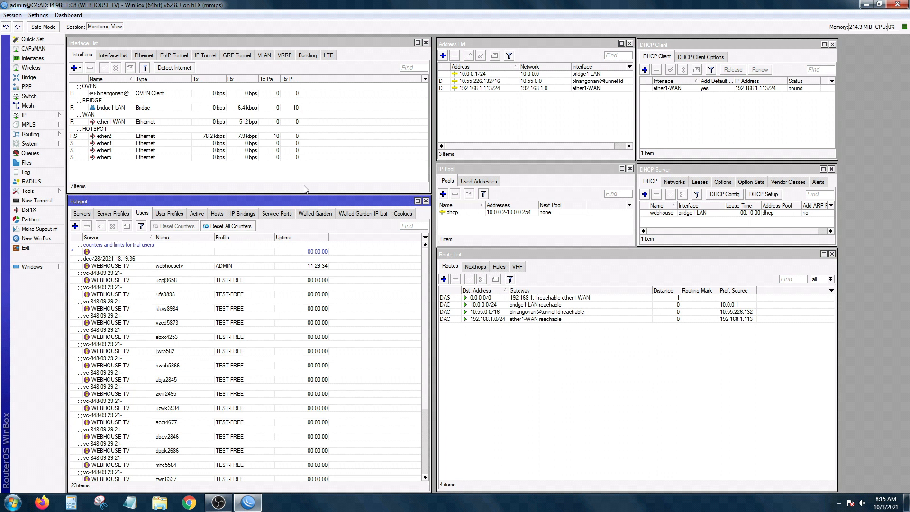
click(703, 89)
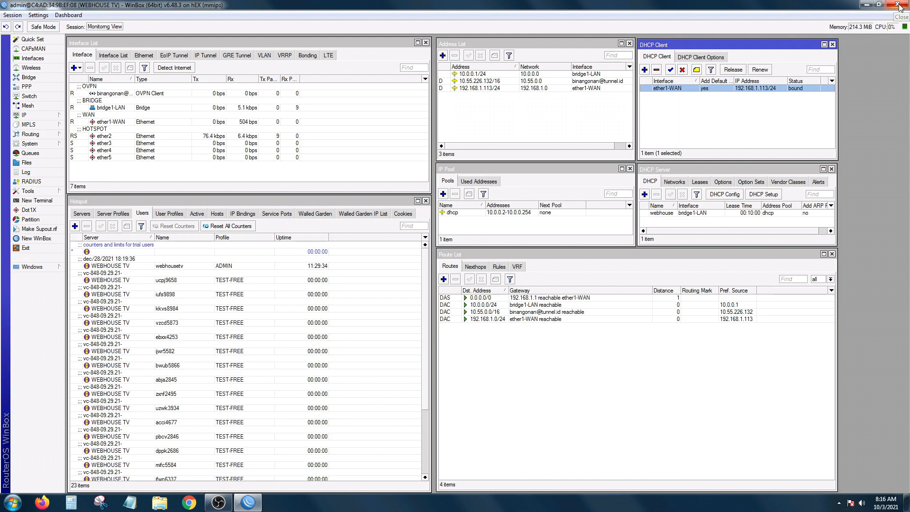
Step: Close the router session and reconnect to WEBHOUSE TV with an empty workspace
click(896, 6)
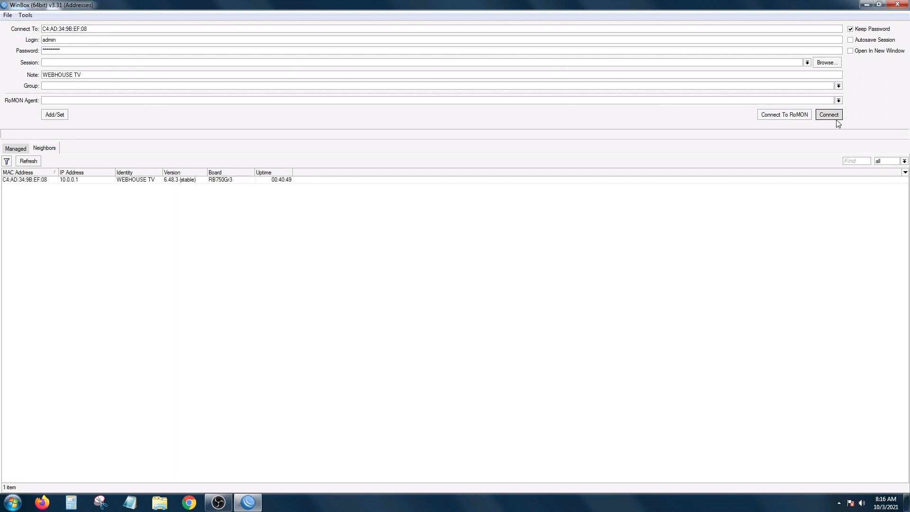
click(828, 113)
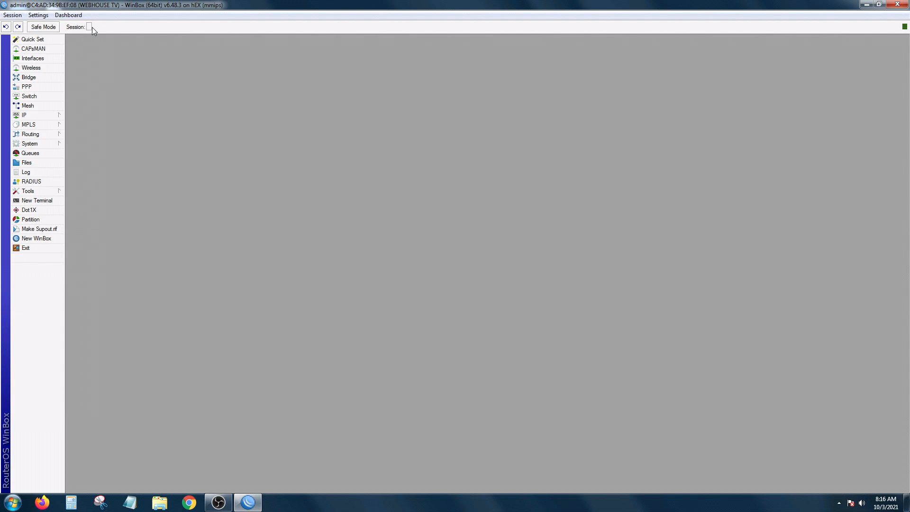
mouse_move(122, 44)
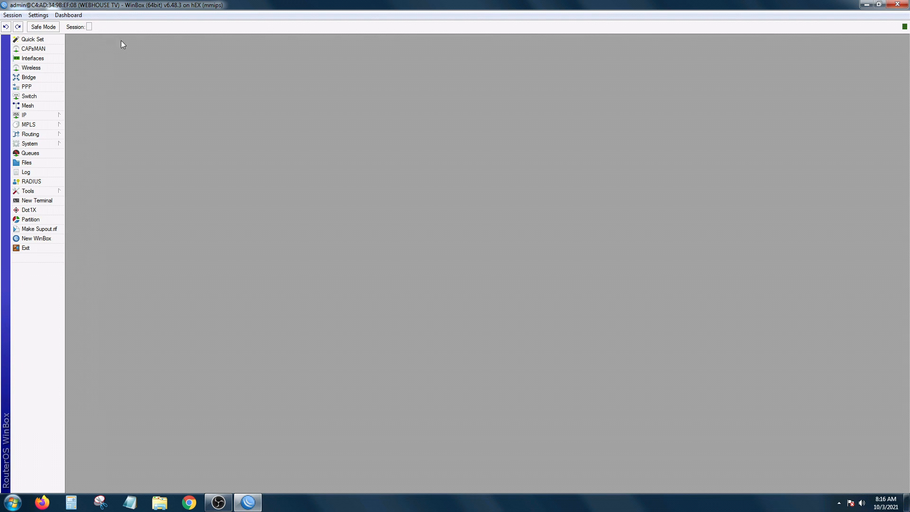
mouse_move(74, 110)
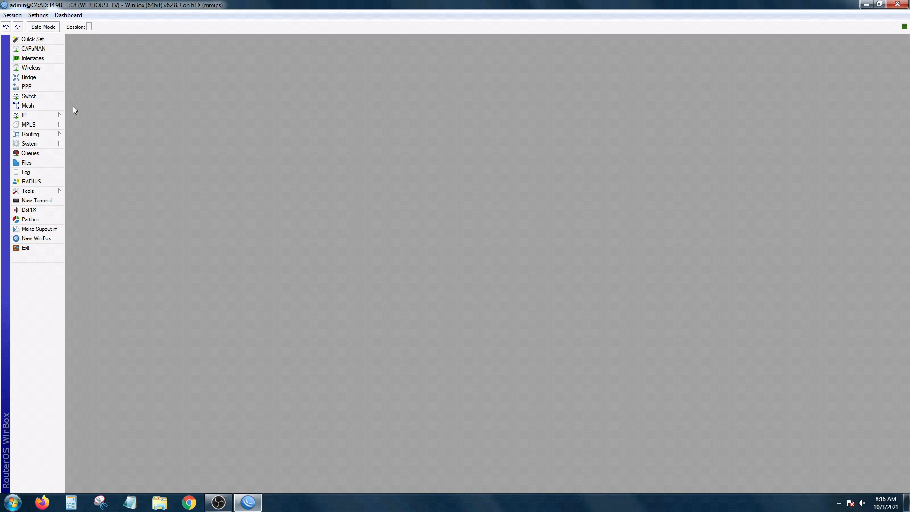
mouse_move(72, 111)
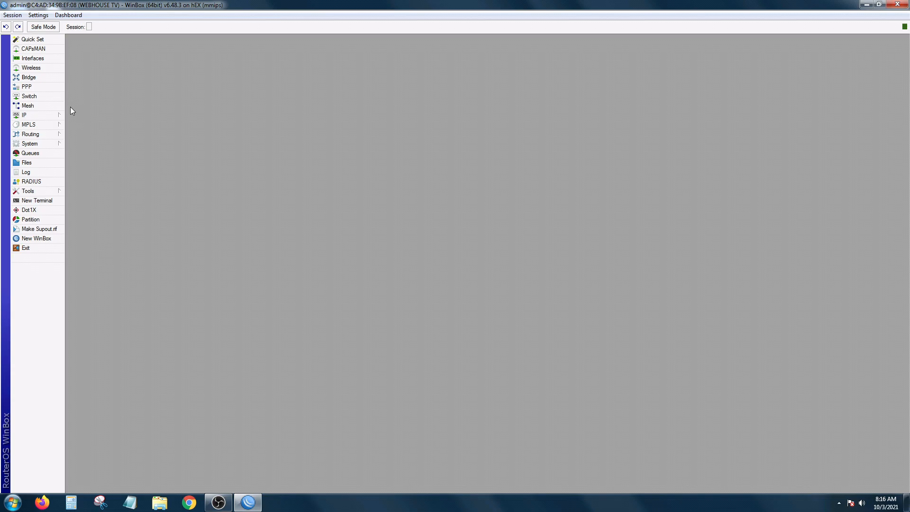
Step: Show the Interface List and resize it wide enough for all traffic and packet-rate columns
click(22, 115)
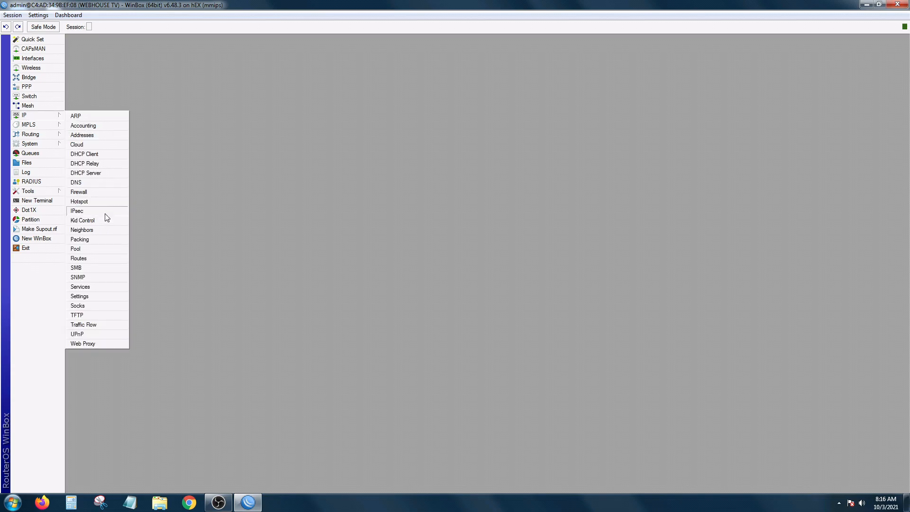
mouse_move(96, 177)
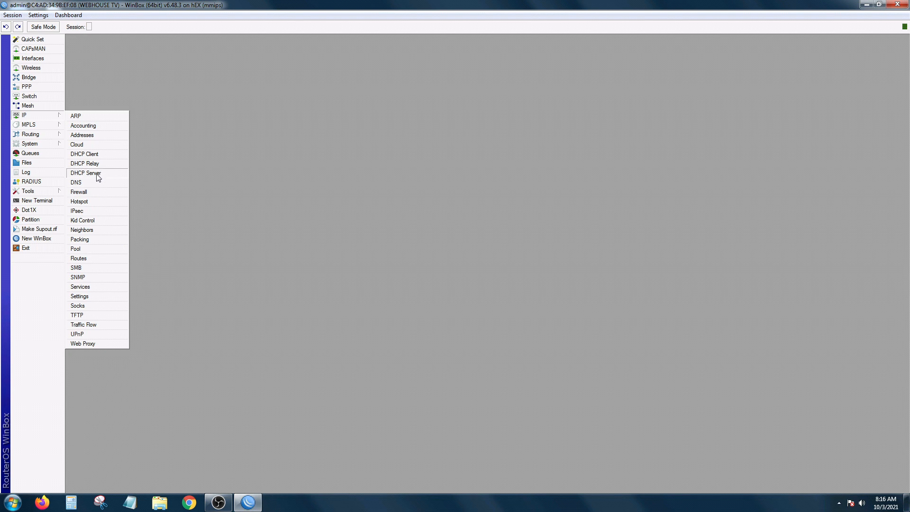
click(29, 58)
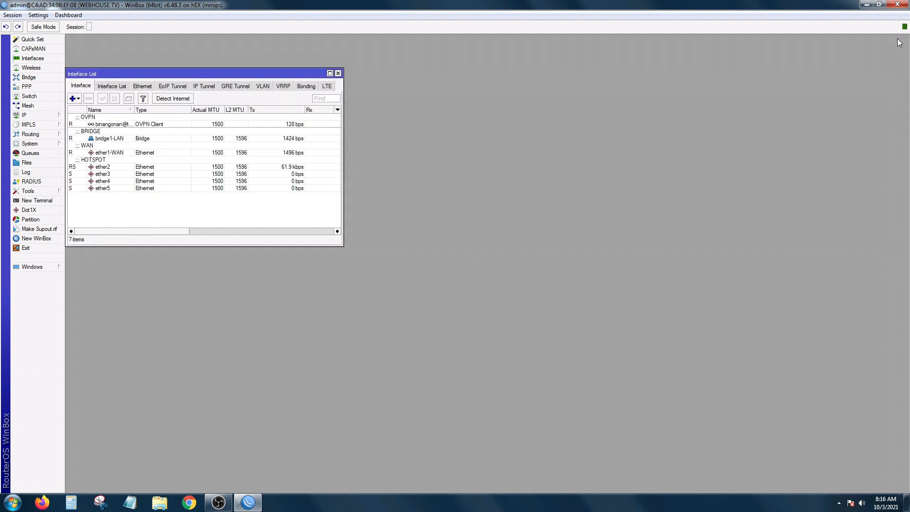
drag(203, 73, 225, 43)
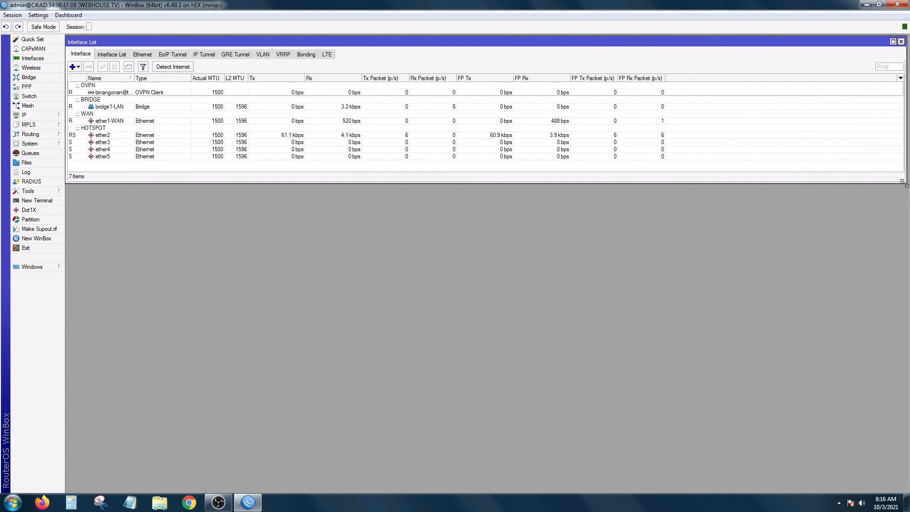
drag(901, 183, 279, 205)
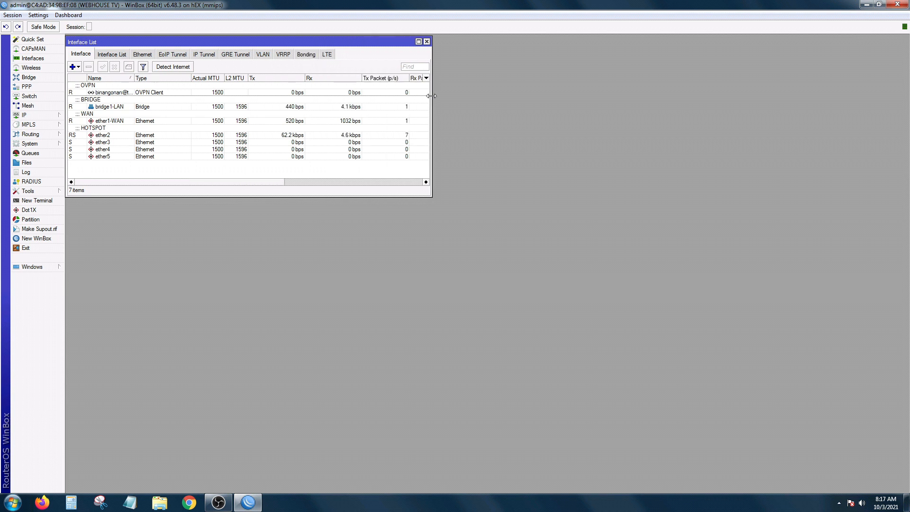
drag(431, 95, 507, 95)
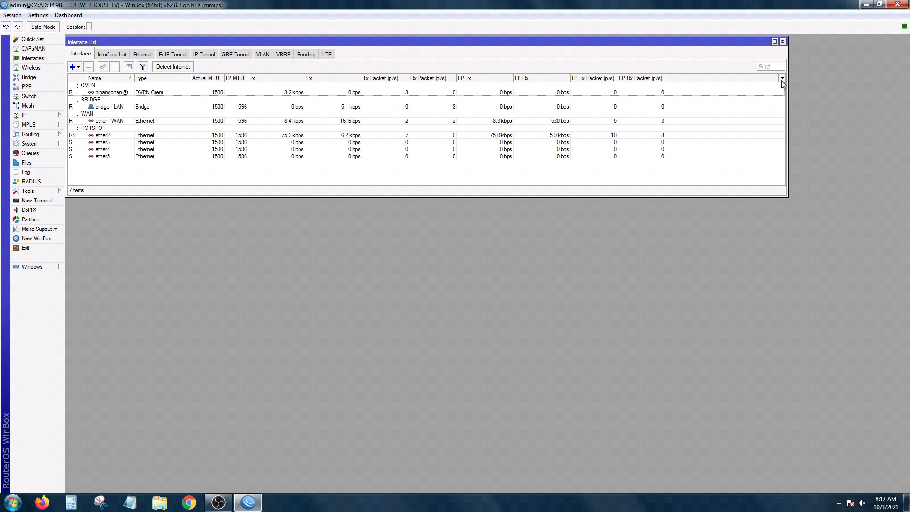
Step: Hide the MTU and fast-path columns so the interface list shows name, type, traffic and packets
click(780, 78)
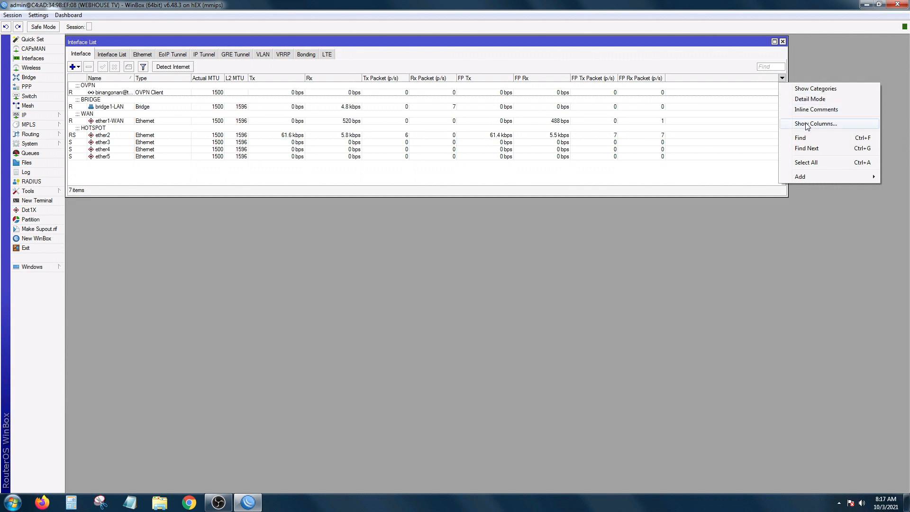
click(814, 123)
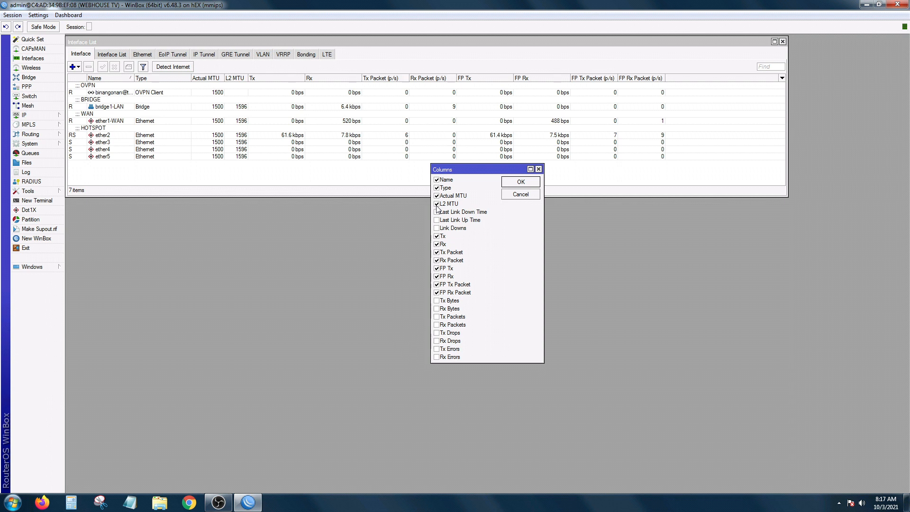
click(436, 204)
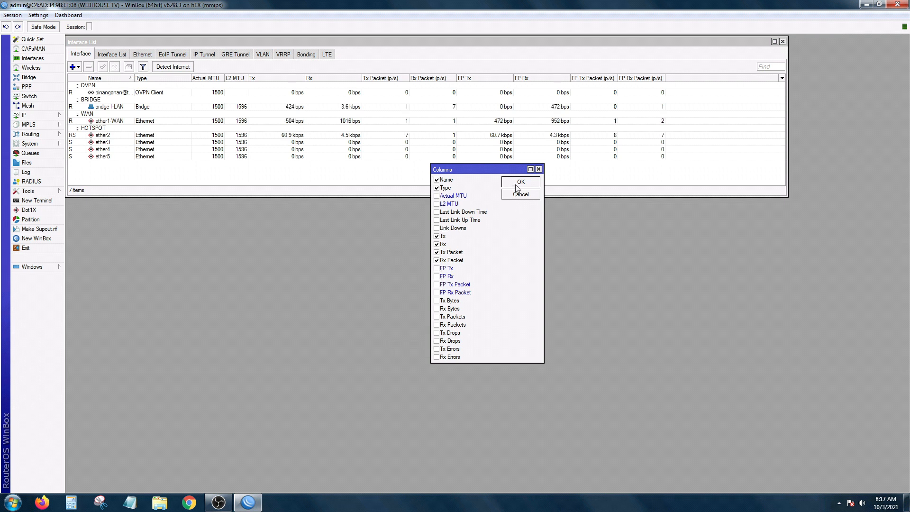
click(521, 182)
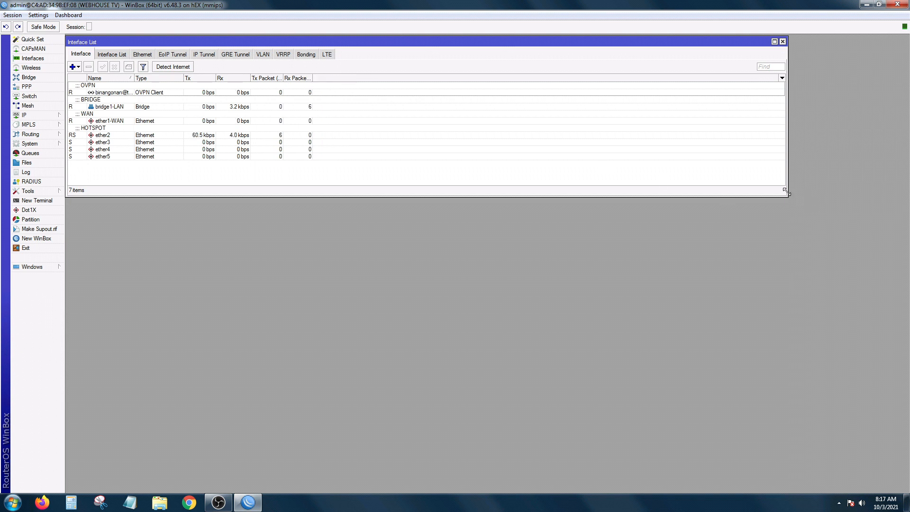
Step: Shrink the interface list to its columns and add the address list window beside it
drag(786, 193, 344, 183)
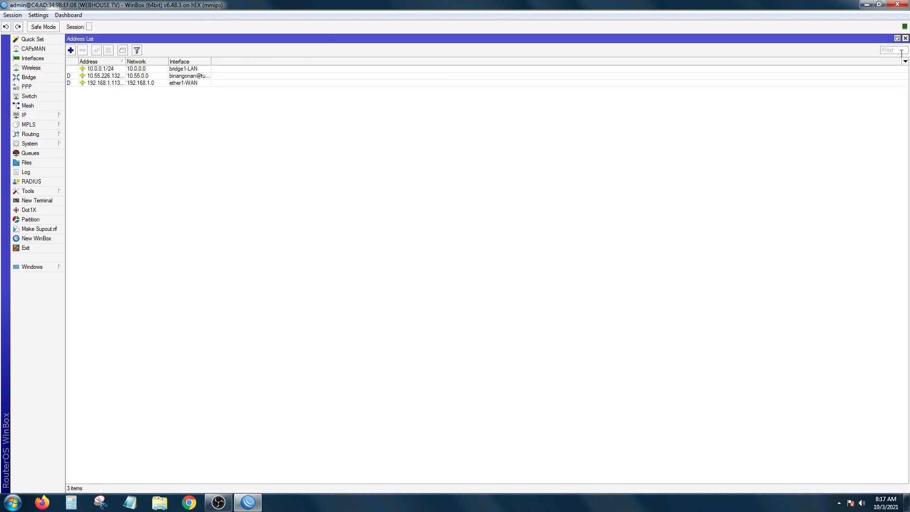
click(32, 58)
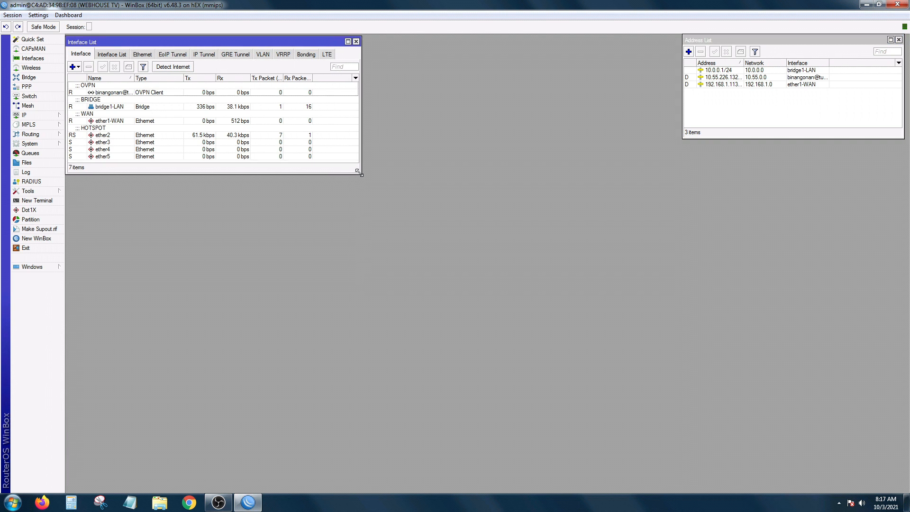
Step: Add the DHCP Client and DHCP Server windows, placing the server window under the client
click(19, 114)
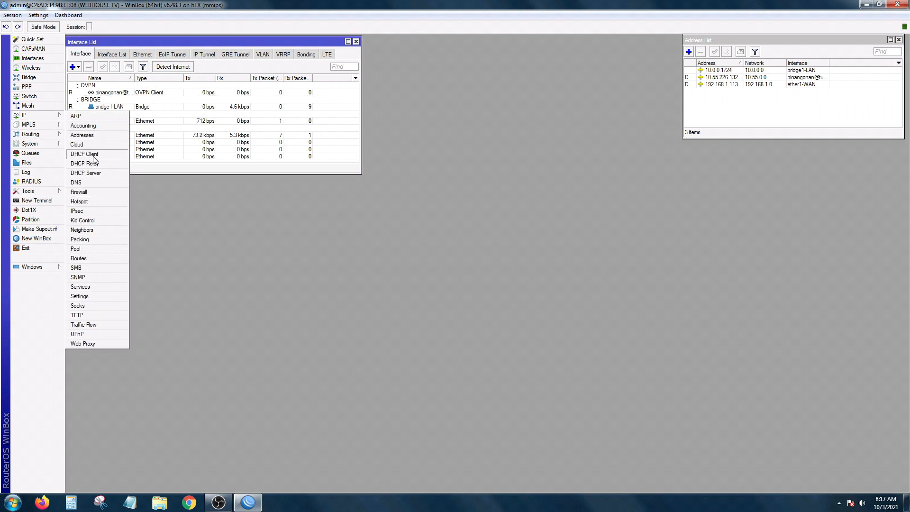
click(83, 154)
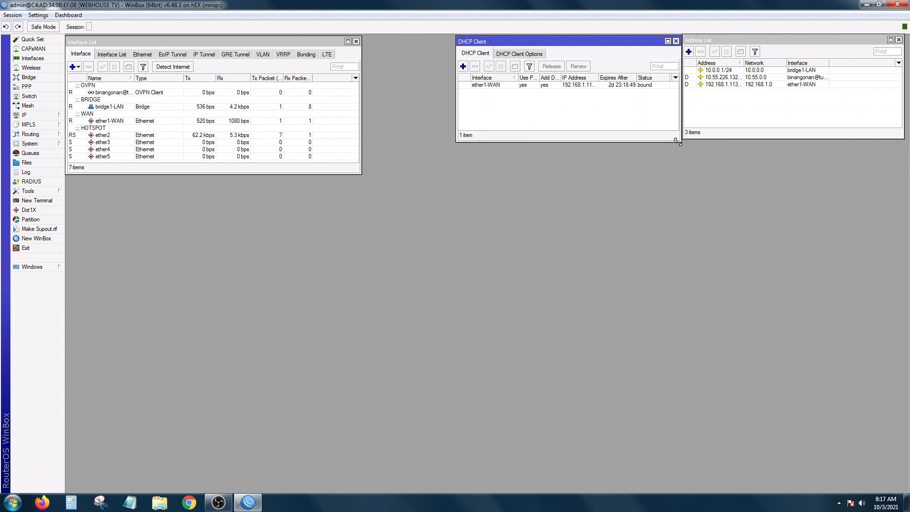
click(20, 115)
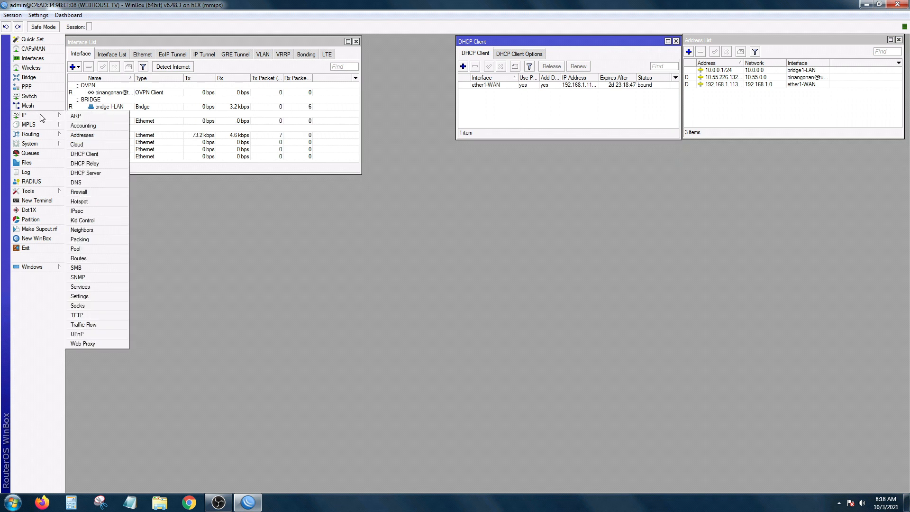
click(86, 173)
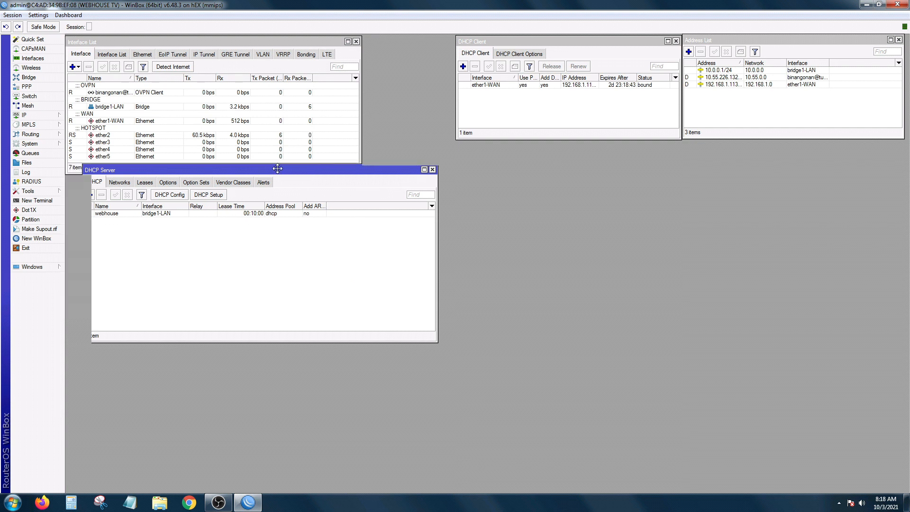
drag(99, 170, 375, 182)
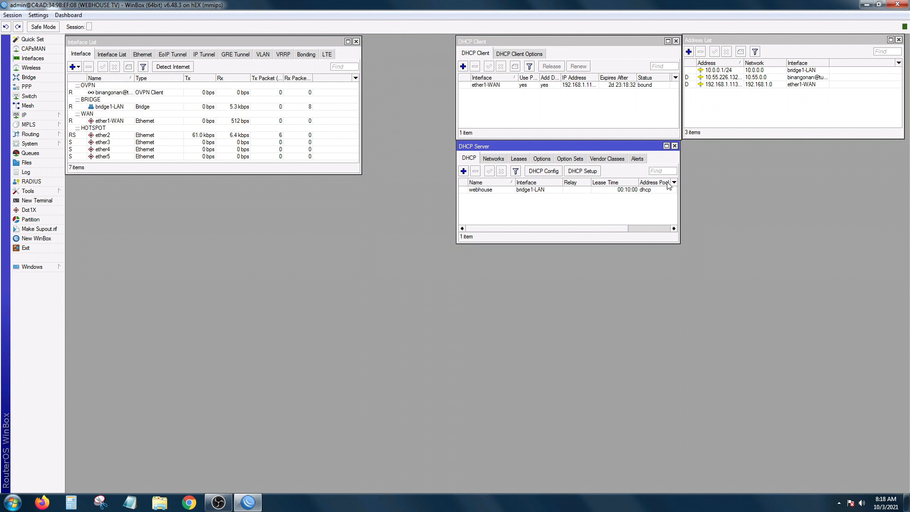
Step: Remove the Relay column from the DHCP server list
click(707, 217)
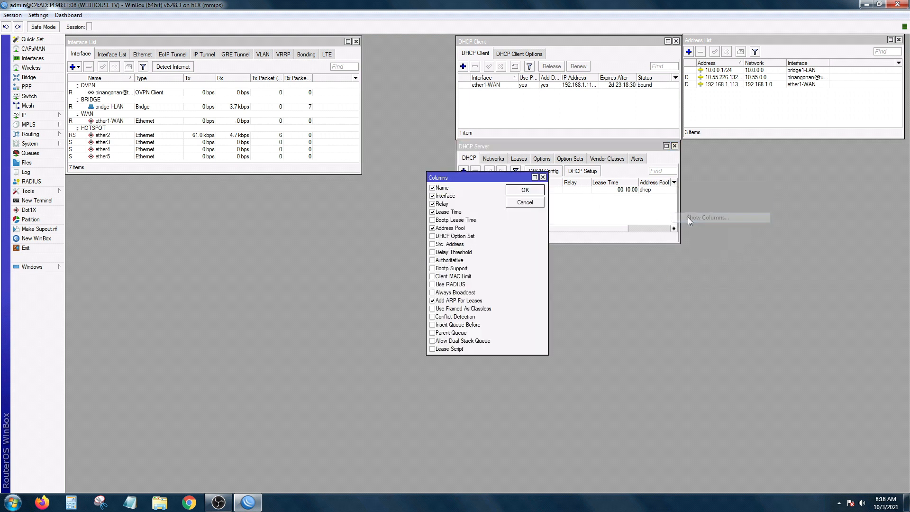
click(432, 204)
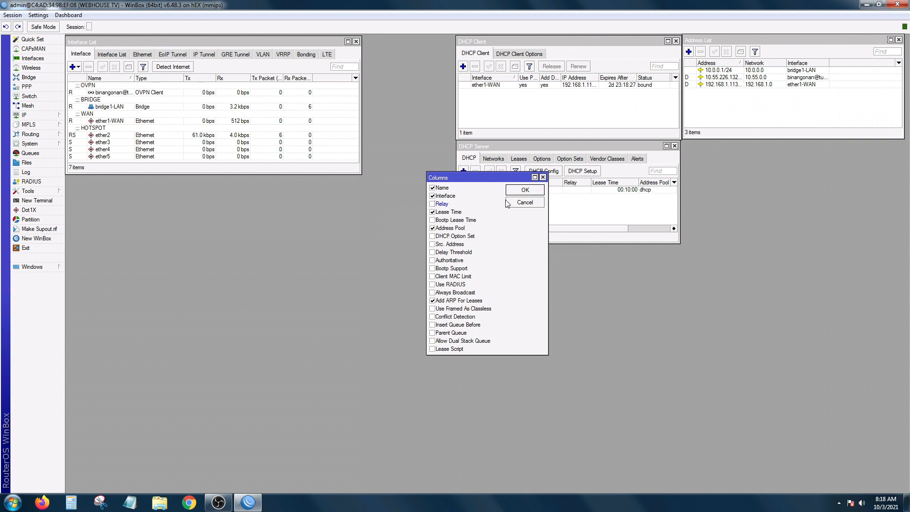
click(525, 190)
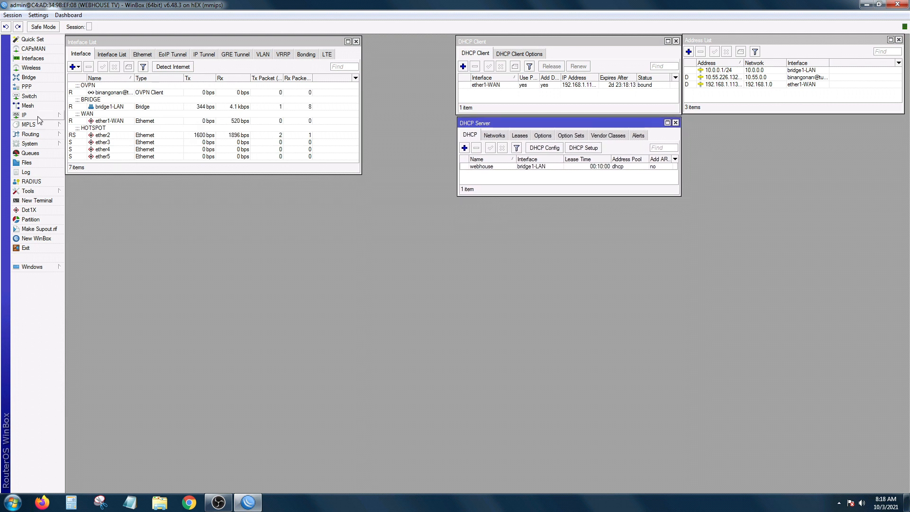
Step: Add the IP Pool window and place it under the address list
click(21, 115)
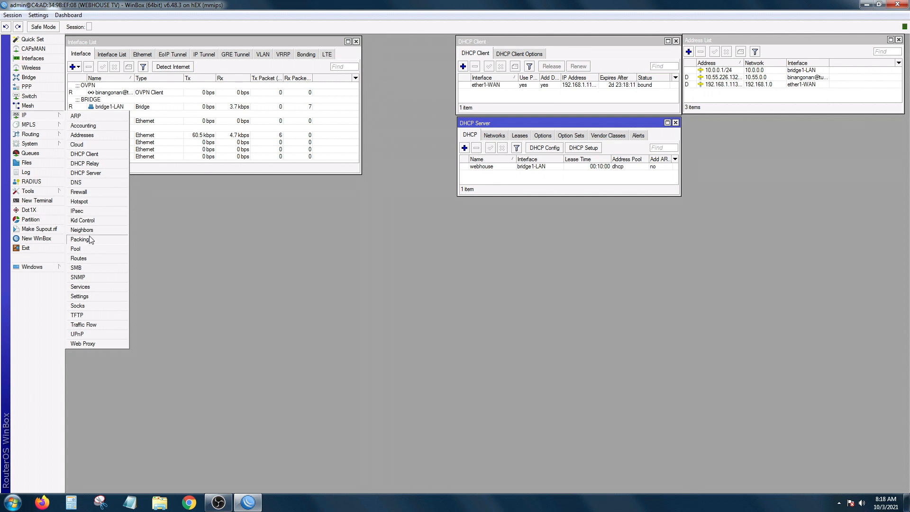
click(75, 248)
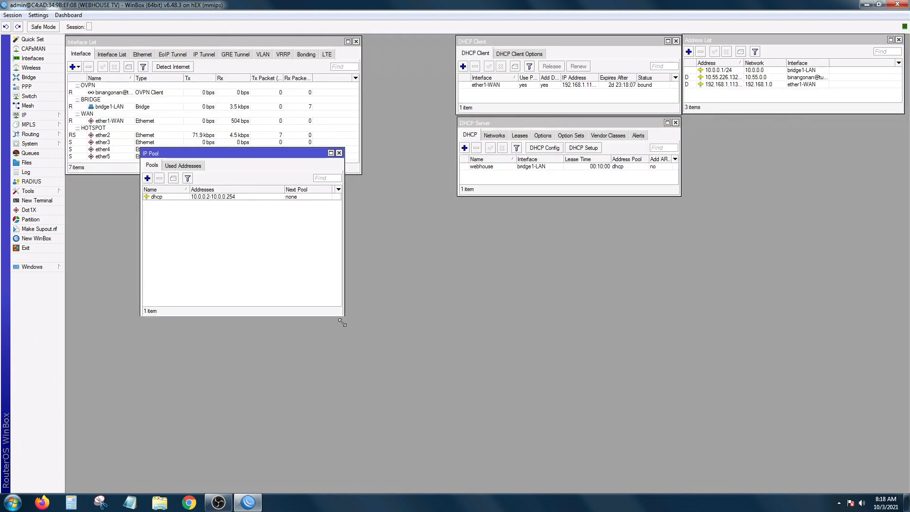
drag(240, 154, 806, 143)
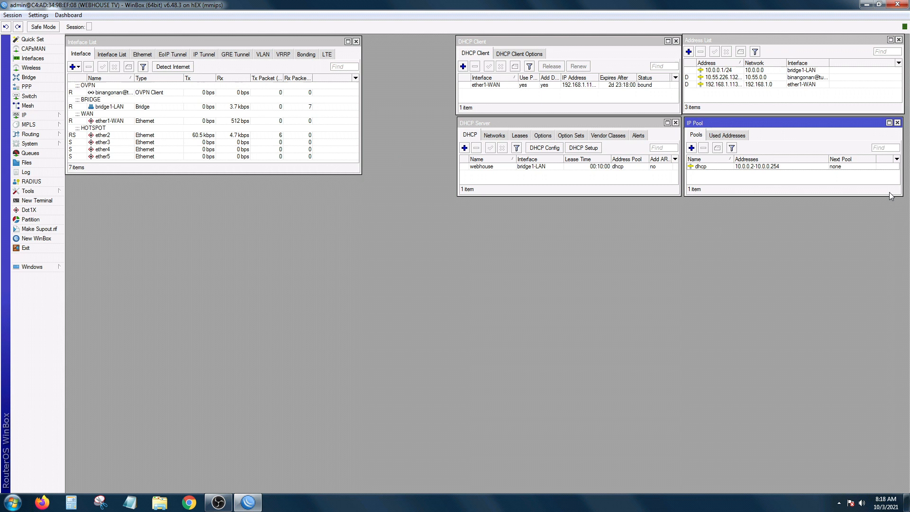
Step: Add the hotspot window and make the route list fill the lower right
click(20, 114)
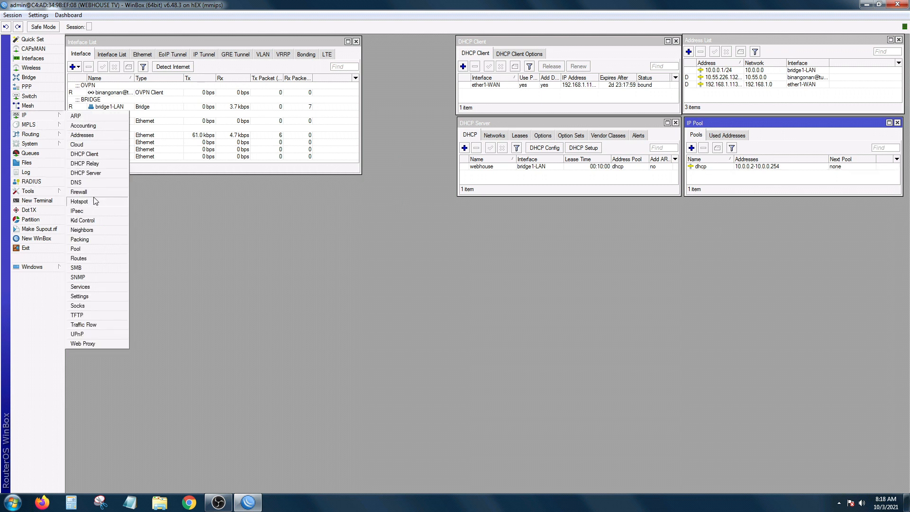
click(78, 258)
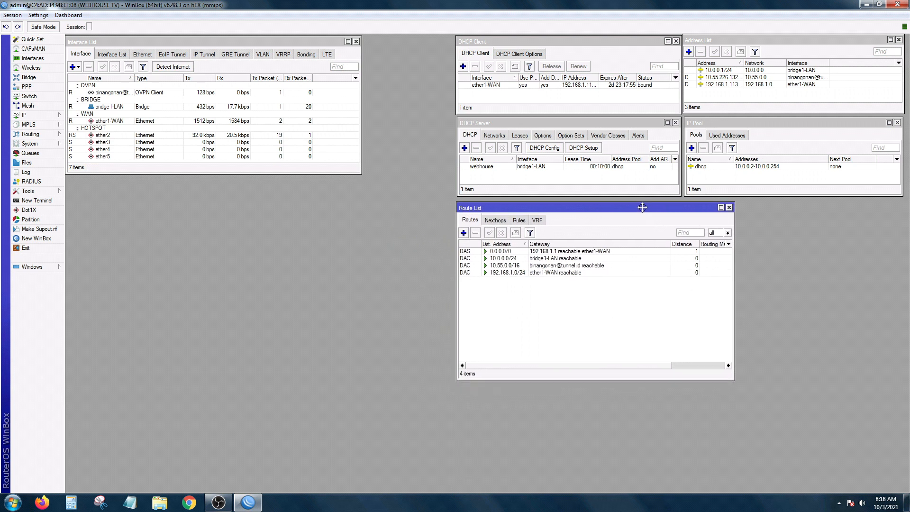
drag(642, 208, 646, 204)
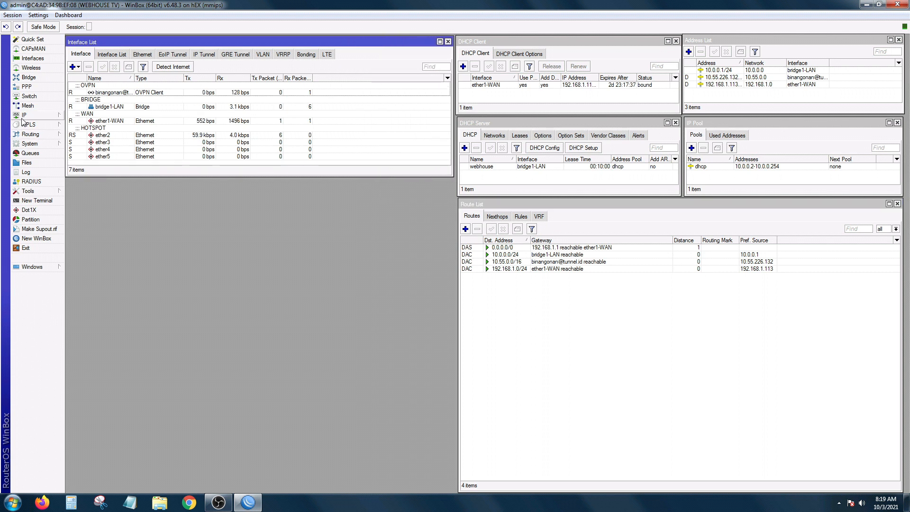
Step: Tile the IP Hotspot active-users window under the interface list and start Session > Save As
click(20, 115)
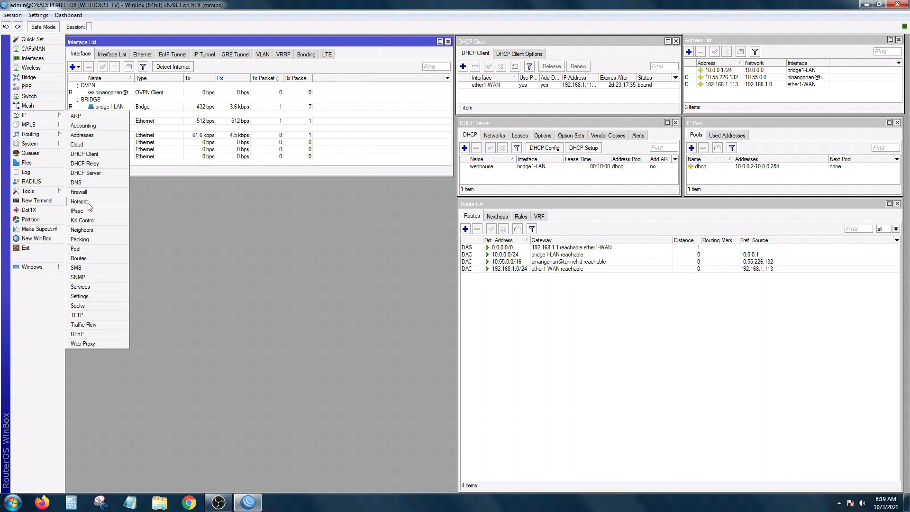
click(79, 201)
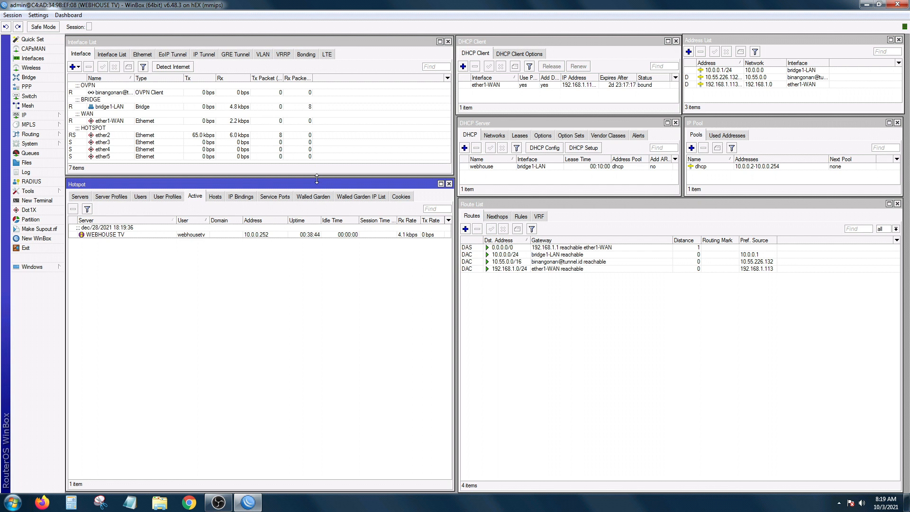
click(9, 18)
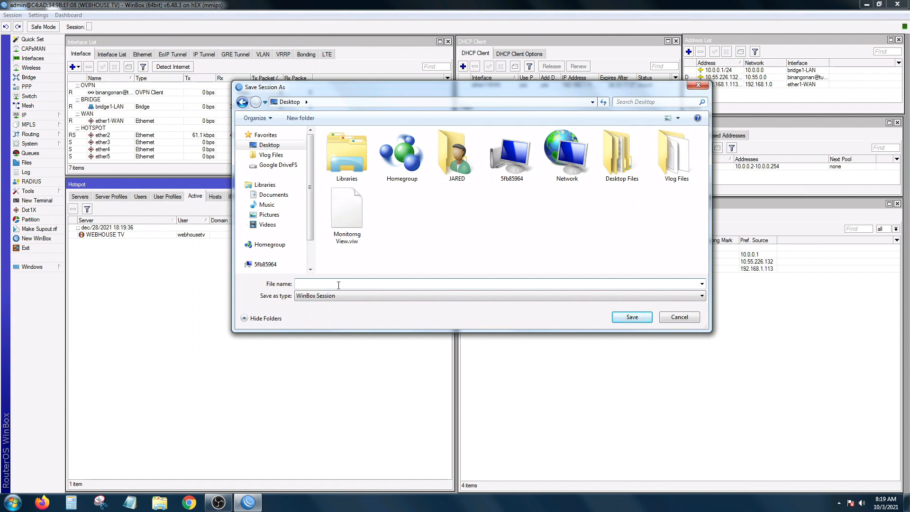
Step: Save the layout as session file TEST VIEW on the Desktop, then close WinBox
text(TEST)
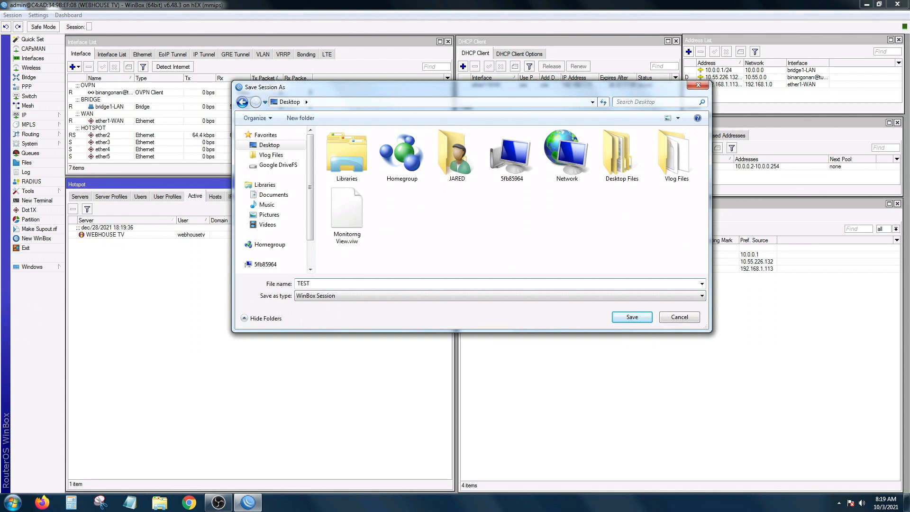
text(VIEW)
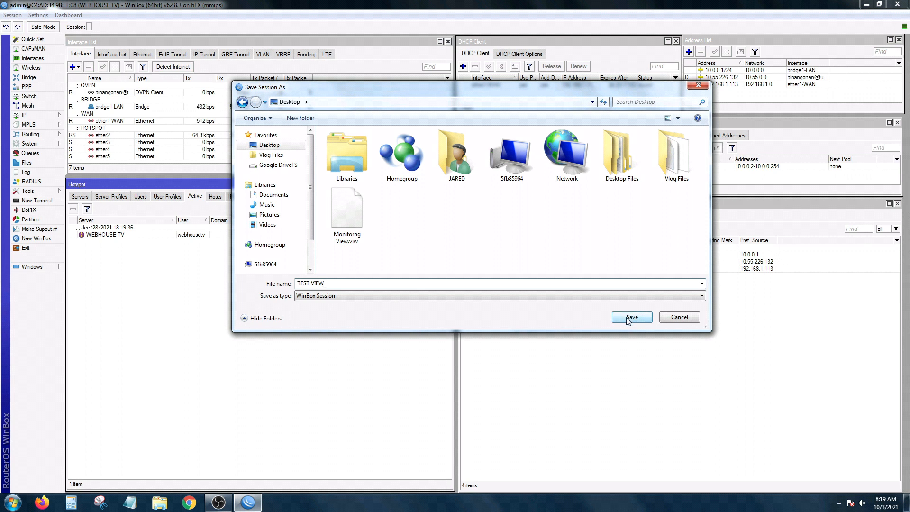
click(631, 316)
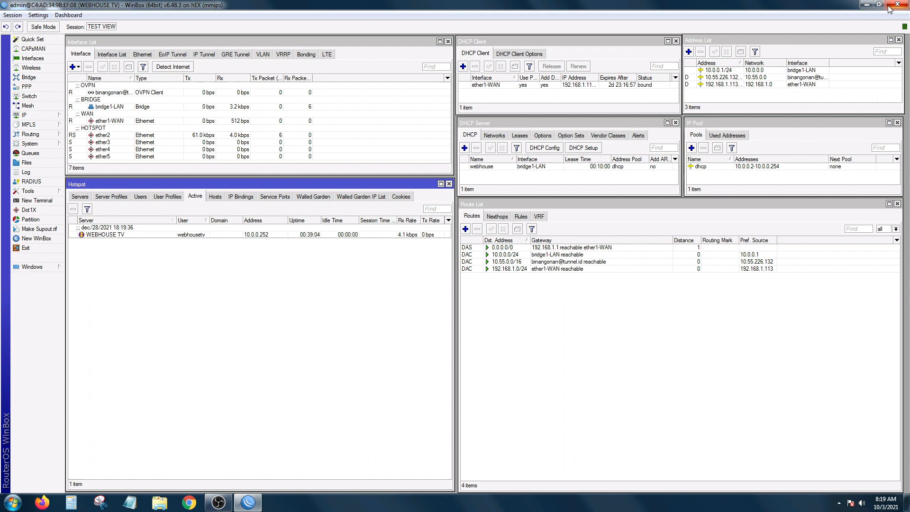
click(897, 5)
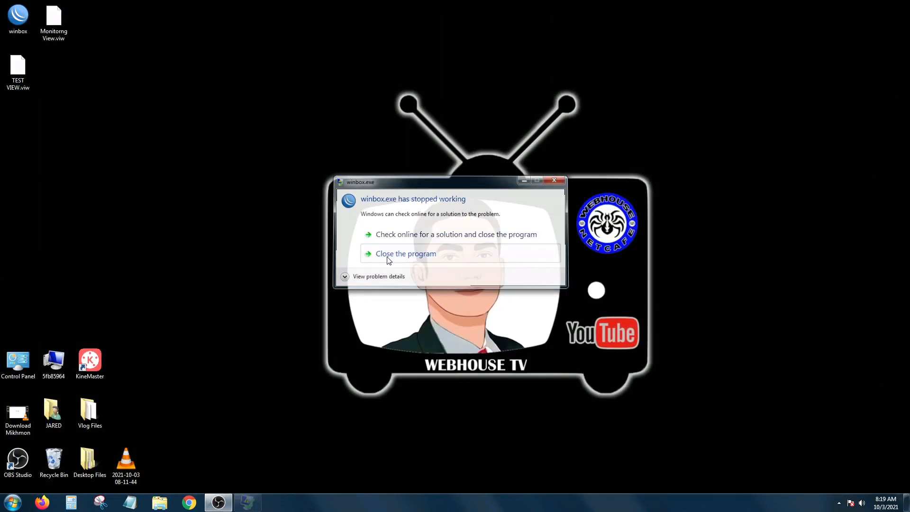
Step: Dismiss the crash notice and load TEST VIEW.viw as the login session file
click(405, 254)
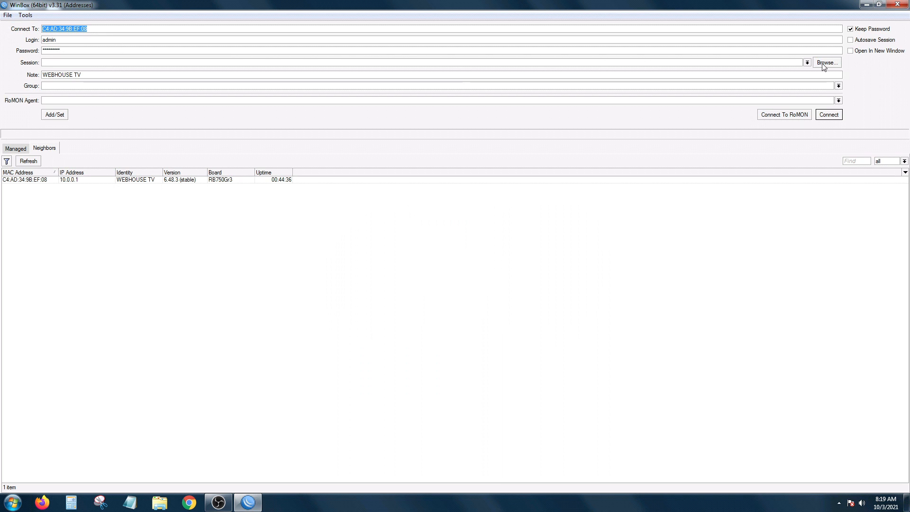
click(828, 63)
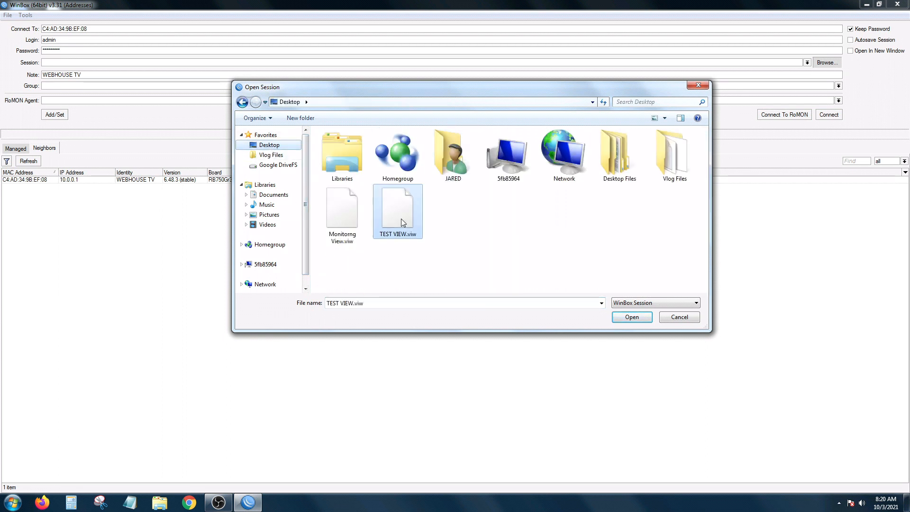
click(631, 316)
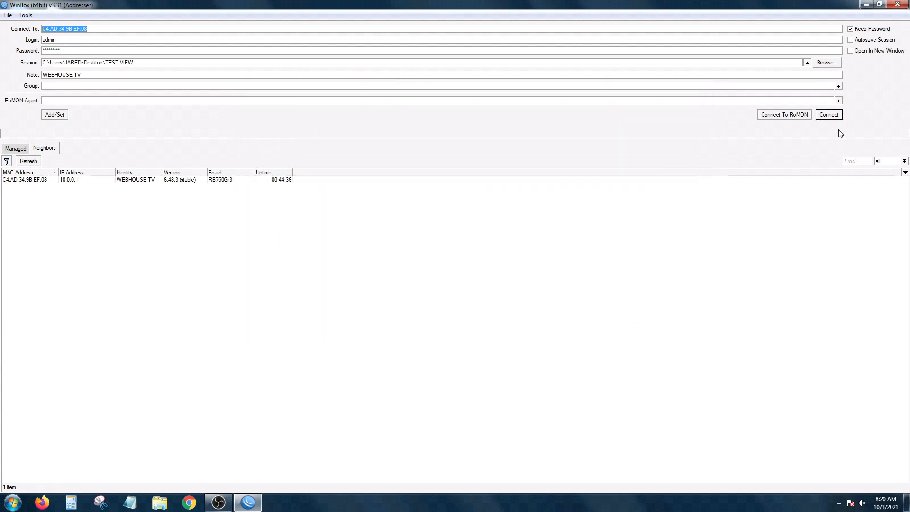
click(828, 114)
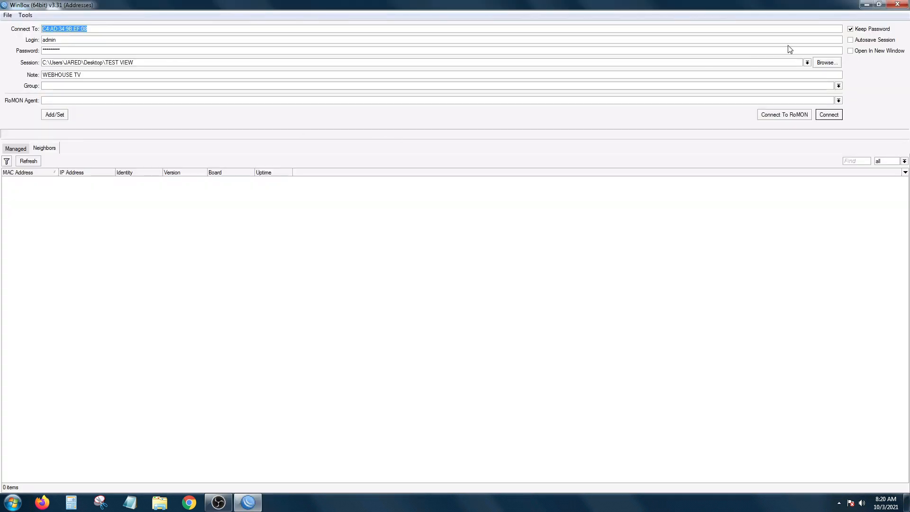
Step: Enable Autosave Session, connect to restore the TEST VIEW layout, then close WinBox and its crash notice
click(29, 160)
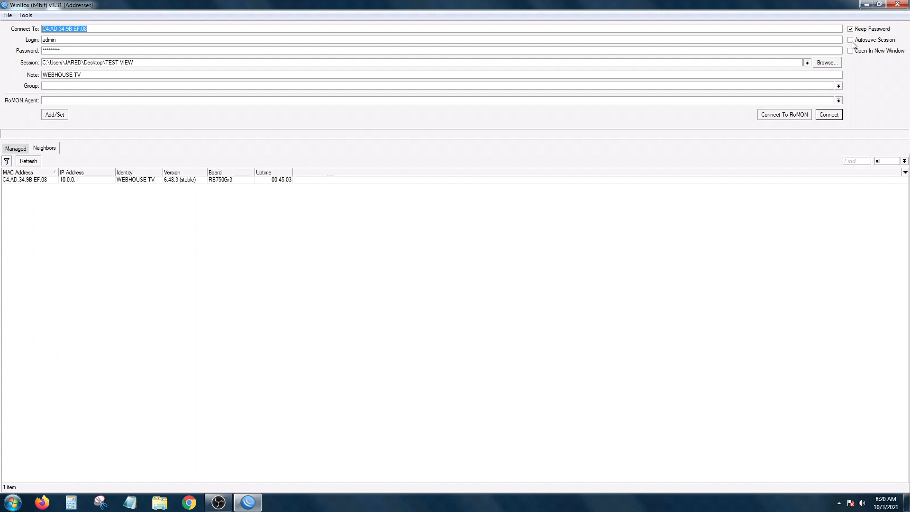
click(851, 40)
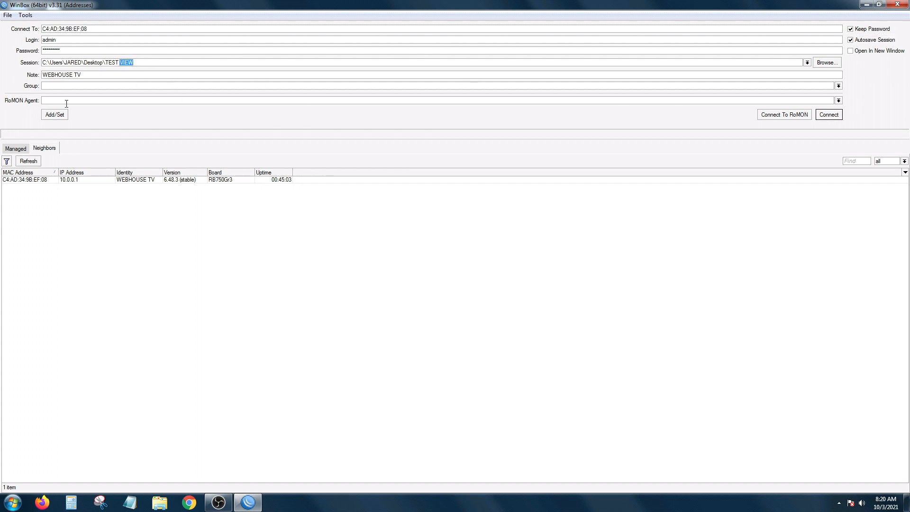
click(828, 114)
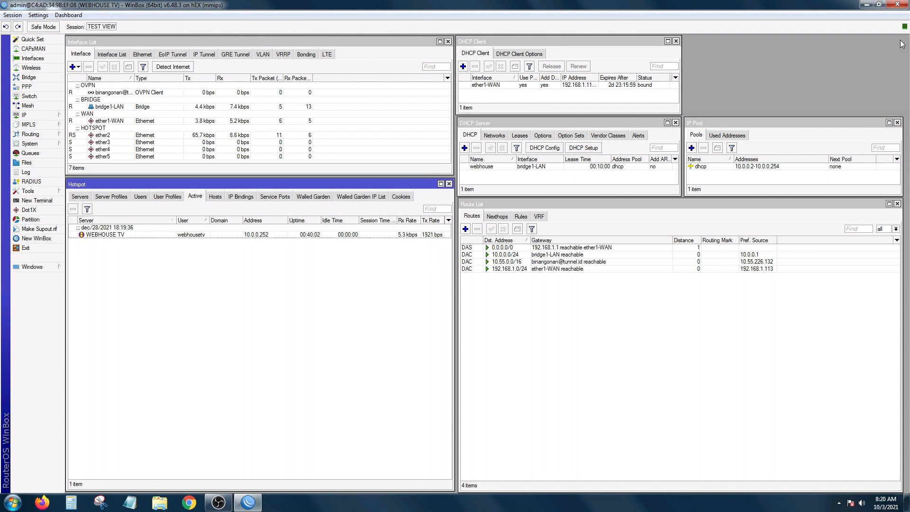
click(448, 184)
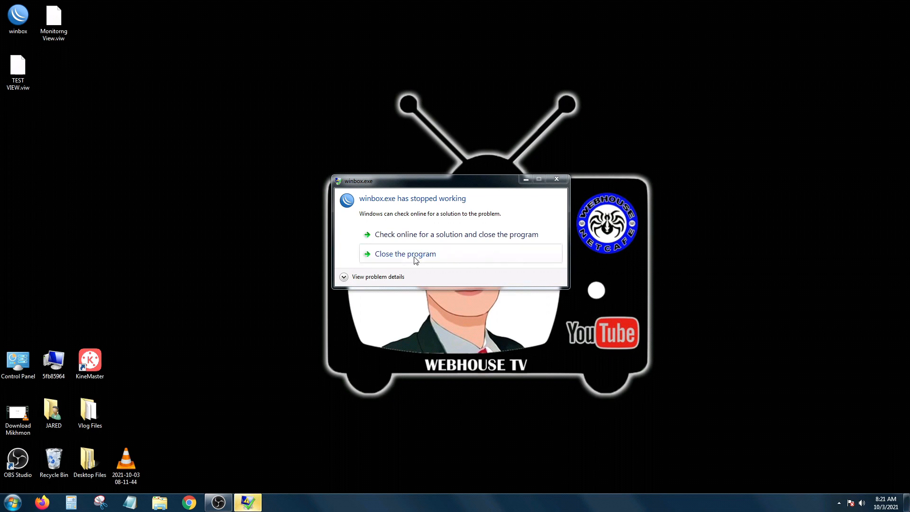
click(406, 254)
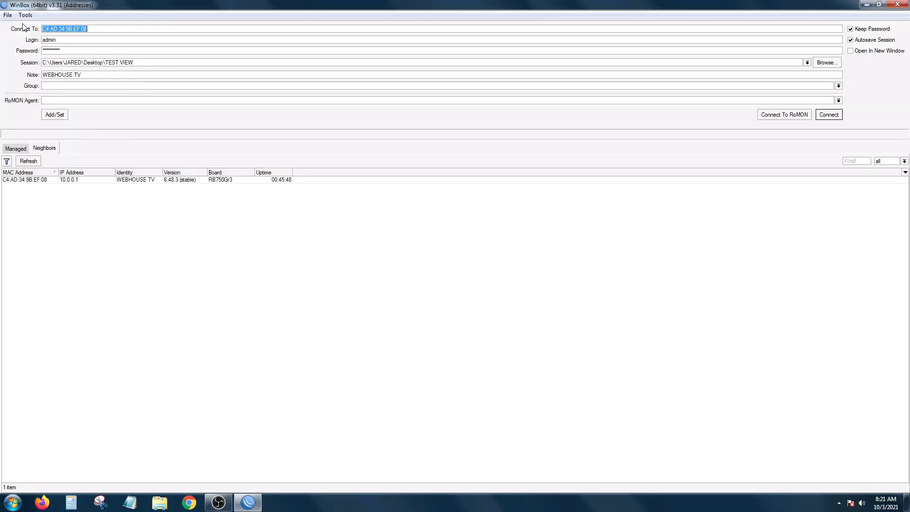
Step: Untick Autosave Session and reconnect to WEBHOUSE TV with the TEST VIEW session
click(144, 63)
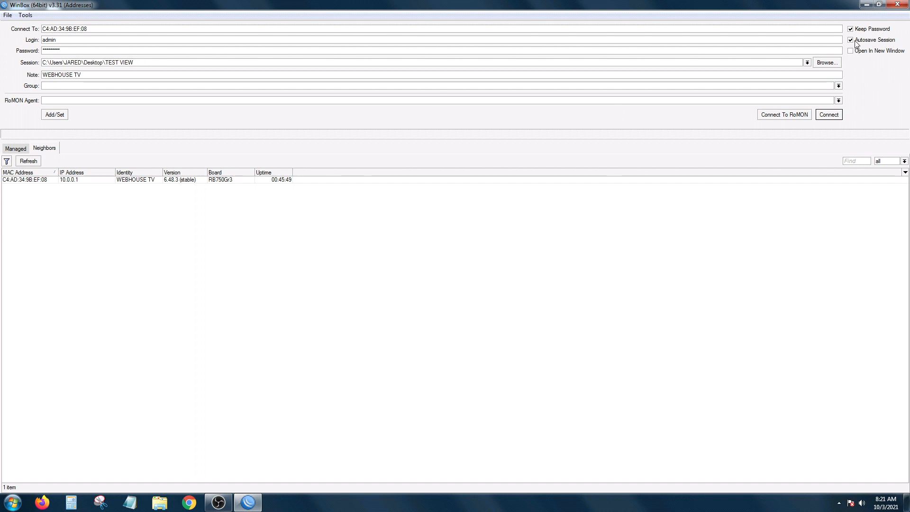
click(828, 114)
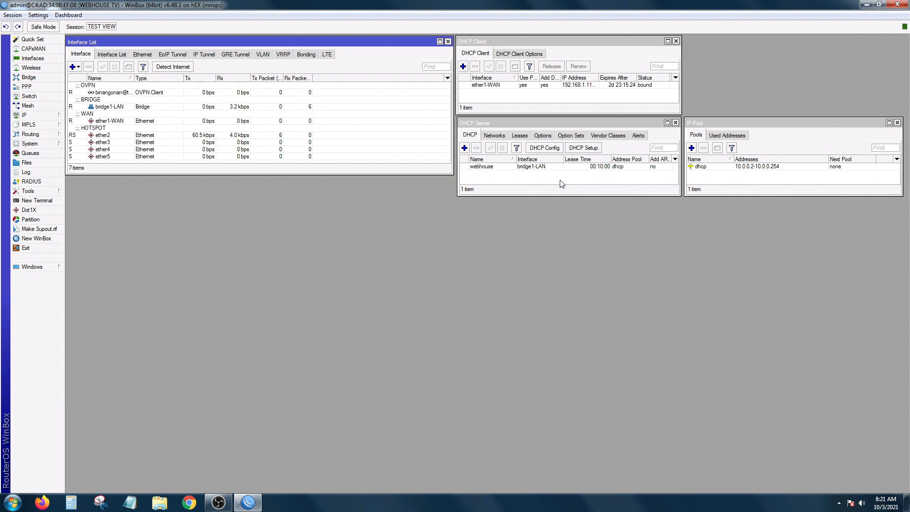
mouse_move(574, 184)
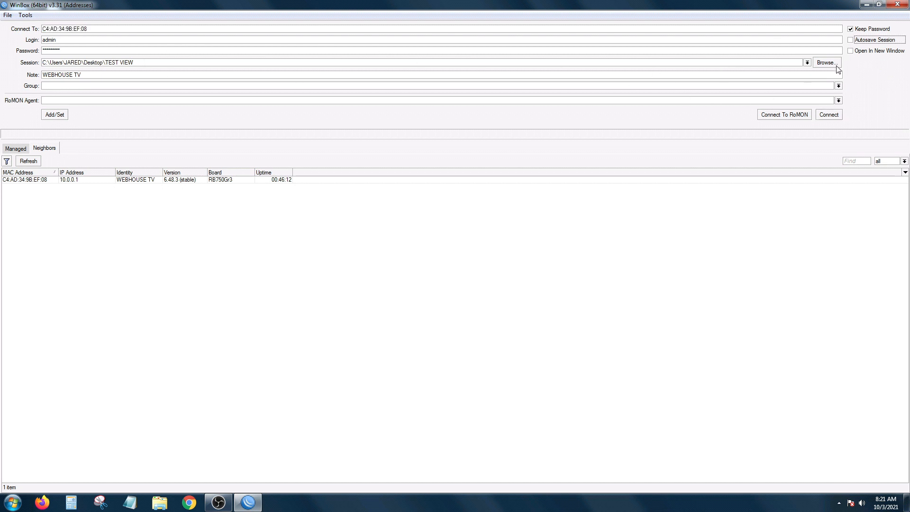
Step: Load Monitorng View.viw as the session file and connect to the router with it
click(827, 62)
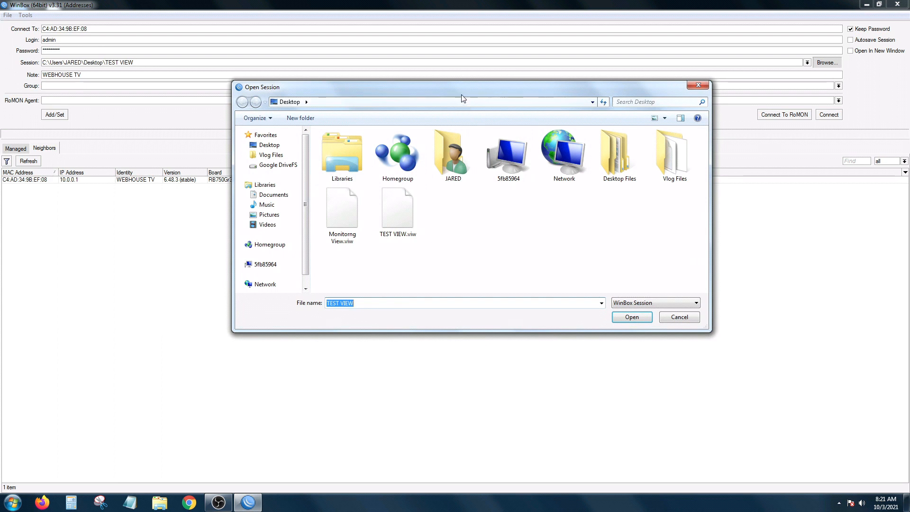
click(341, 208)
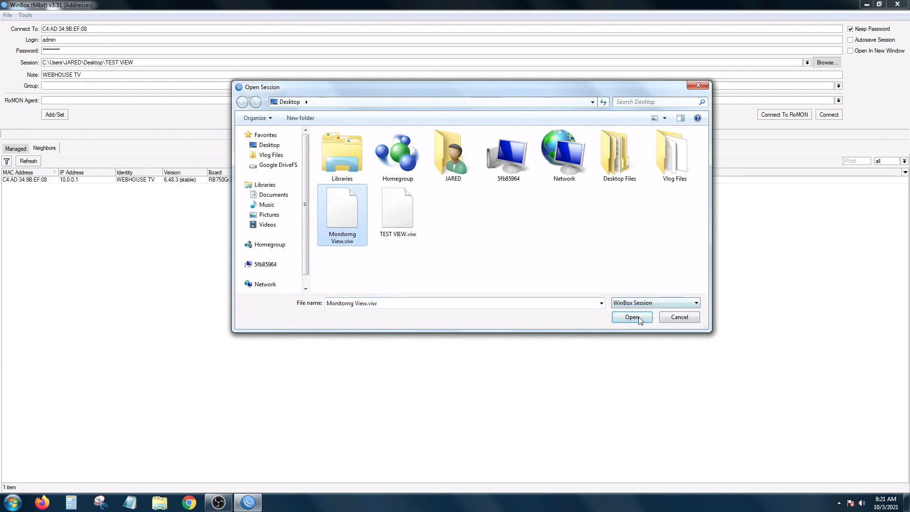
click(631, 316)
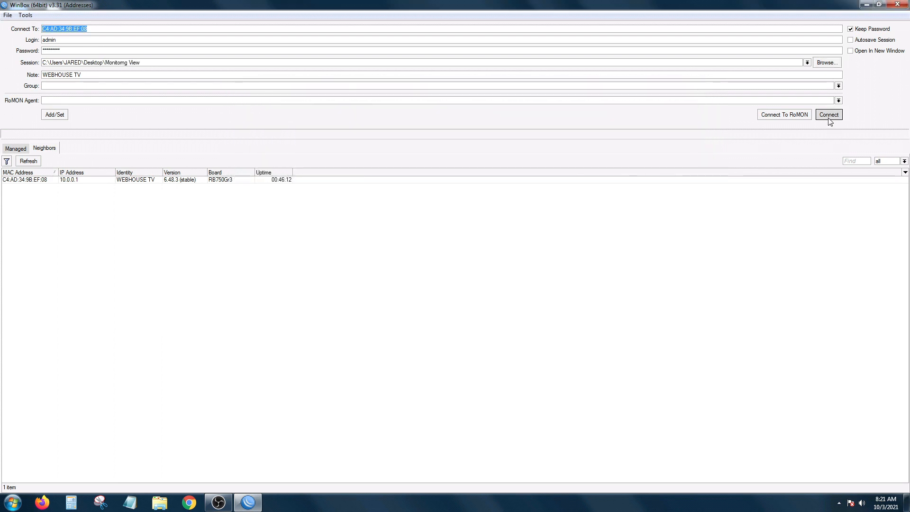
click(829, 114)
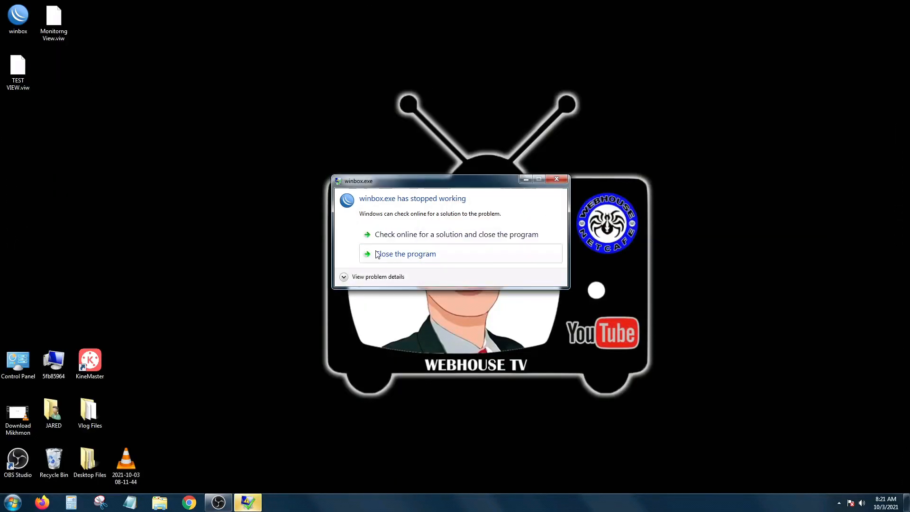
Step: Dismiss the crash notice and select the Monitorng View session name in the relaunched login form
click(406, 254)
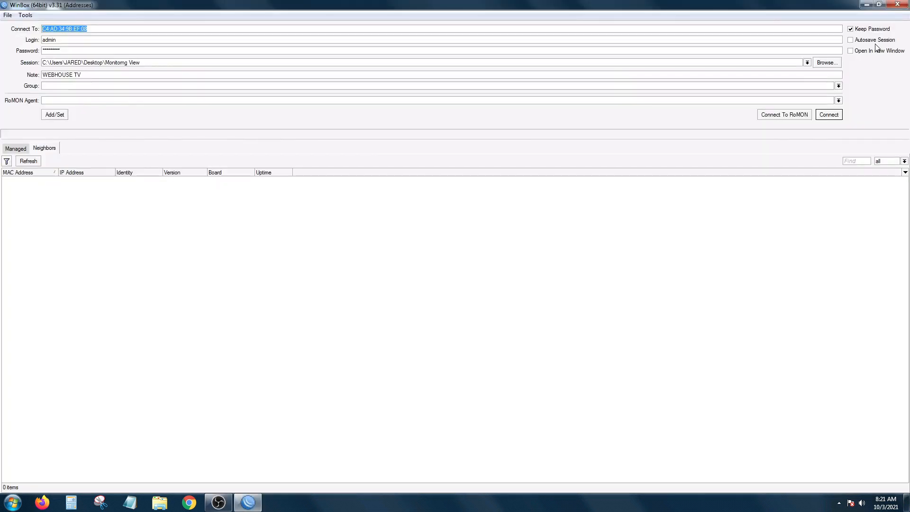
click(28, 160)
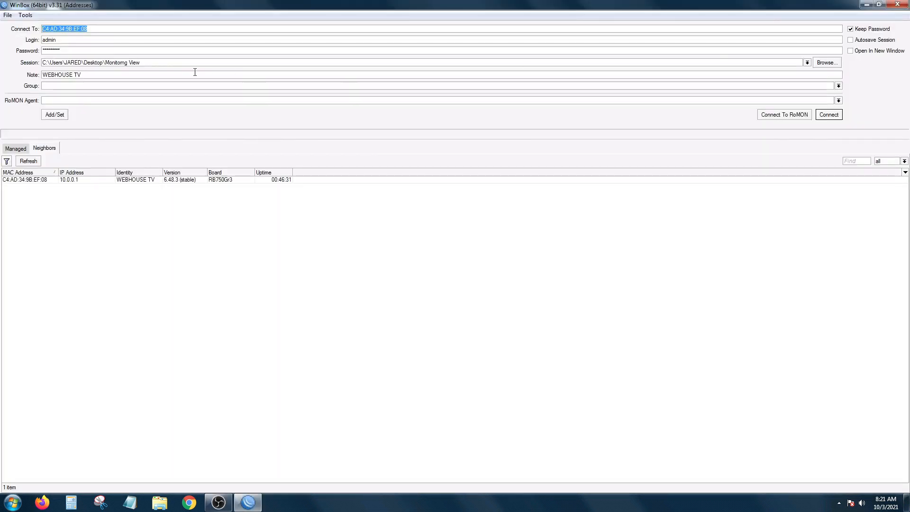
double_click(128, 63)
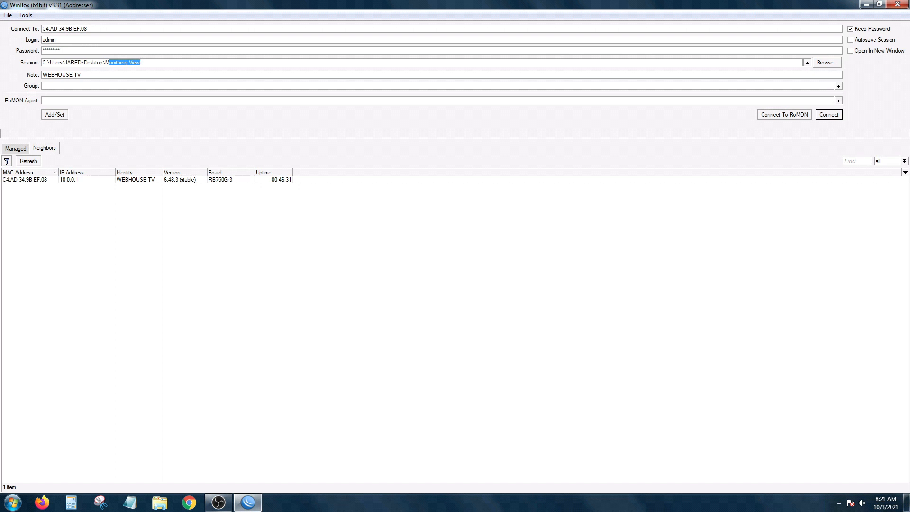